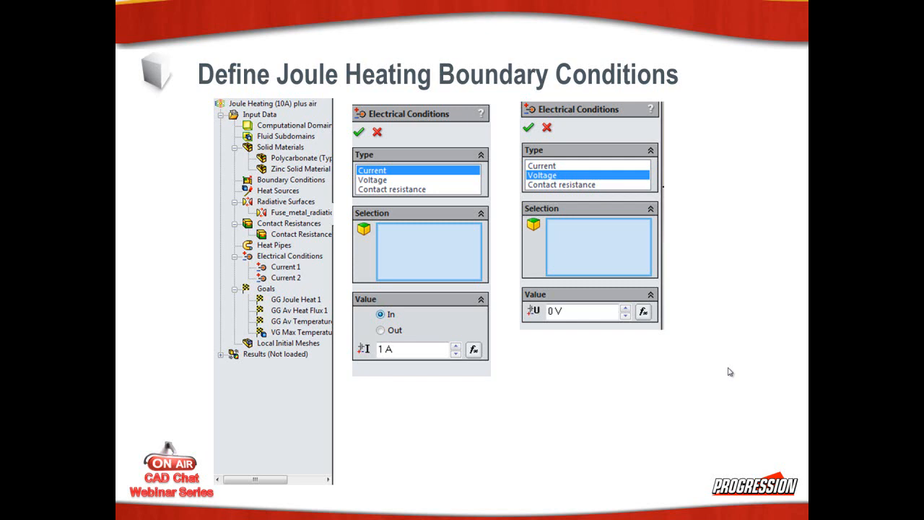
mouse_move(749, 395)
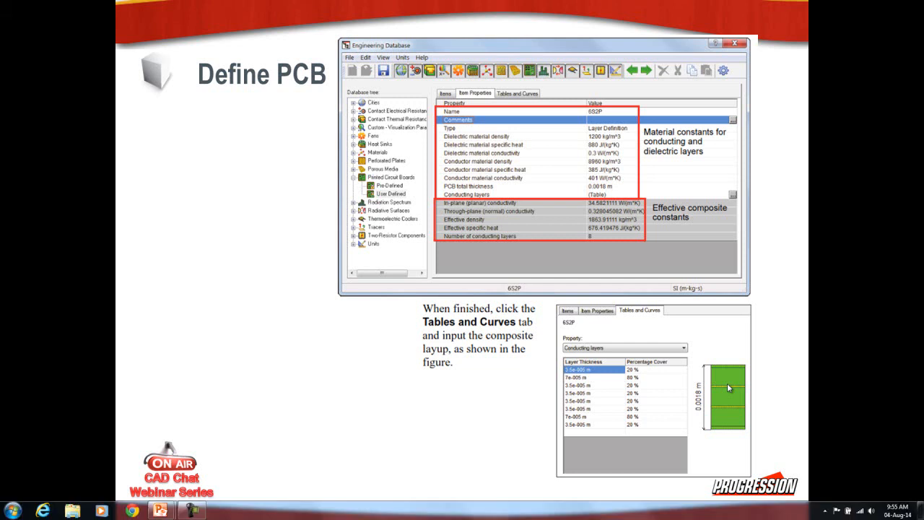
mouse_move(681, 254)
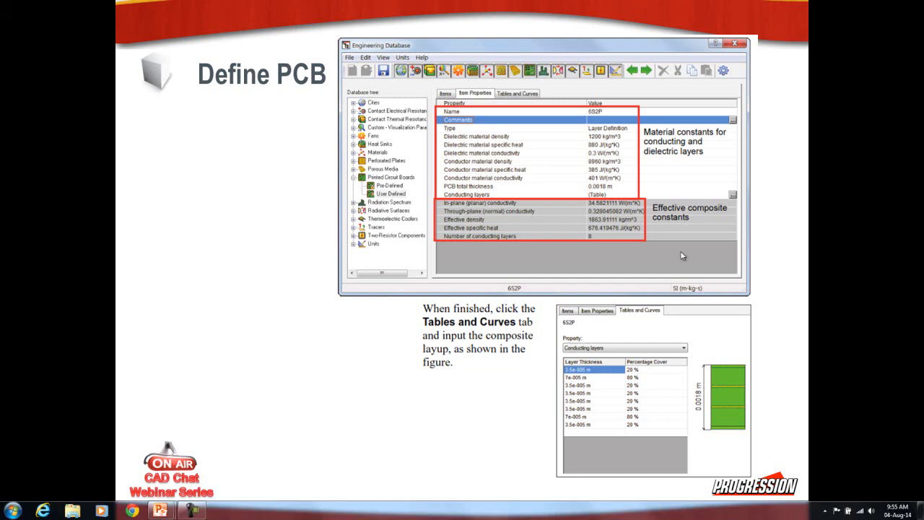
mouse_move(274, 205)
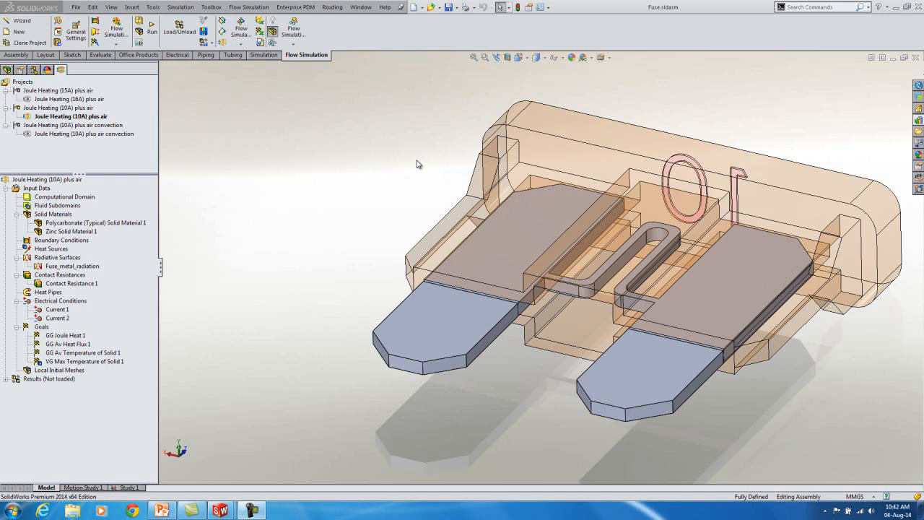
mouse_move(416, 170)
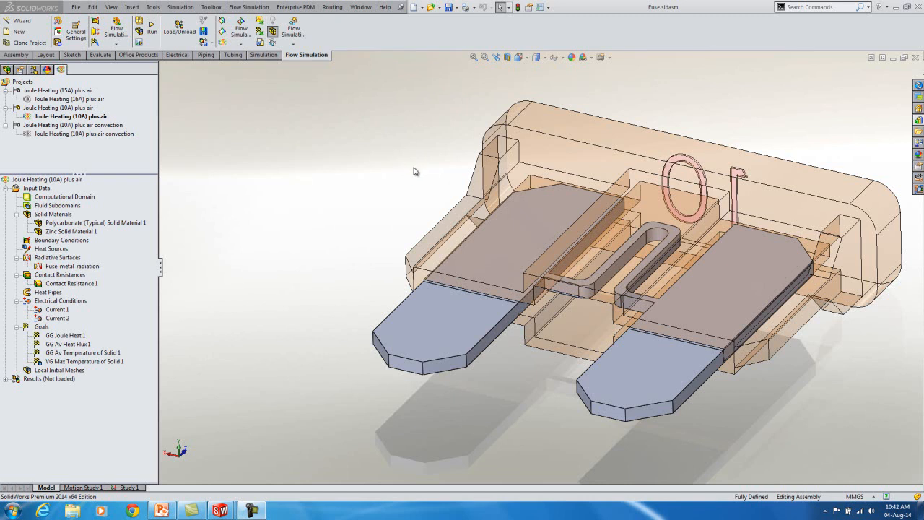
mouse_move(184, 260)
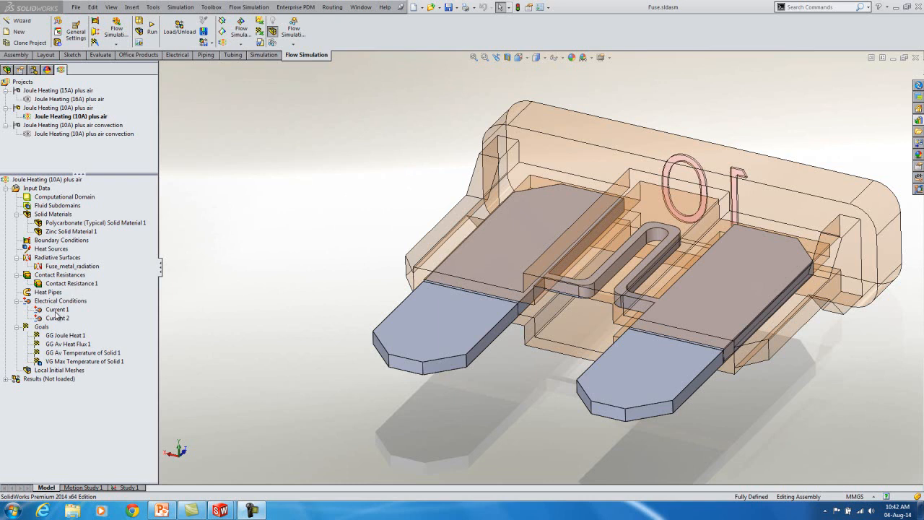
mouse_move(75, 308)
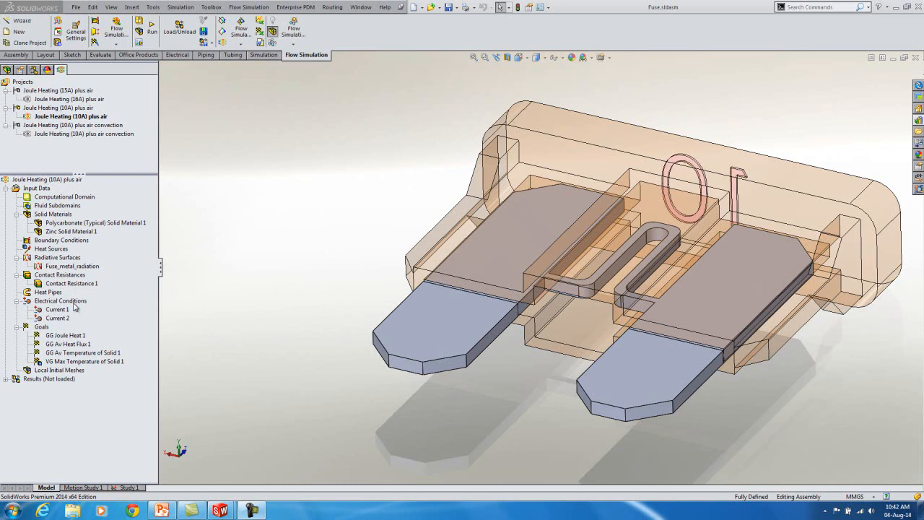
- Review the Current 1 and Current 2 electrical conditions without changing them
right_click(58, 309)
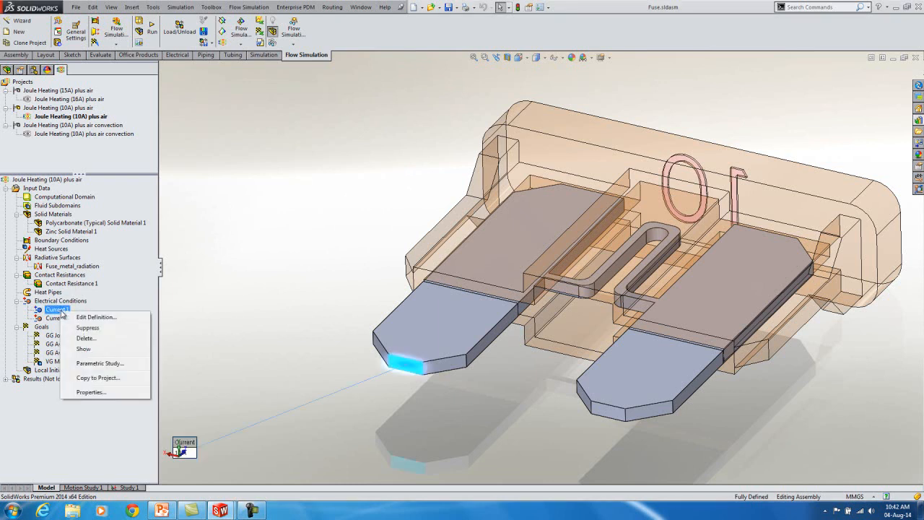
left_click(95, 318)
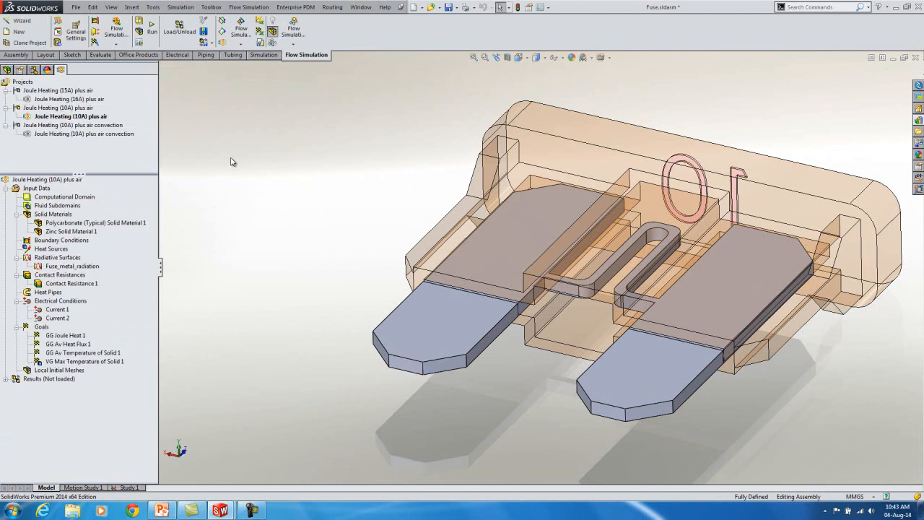
right_click(57, 317)
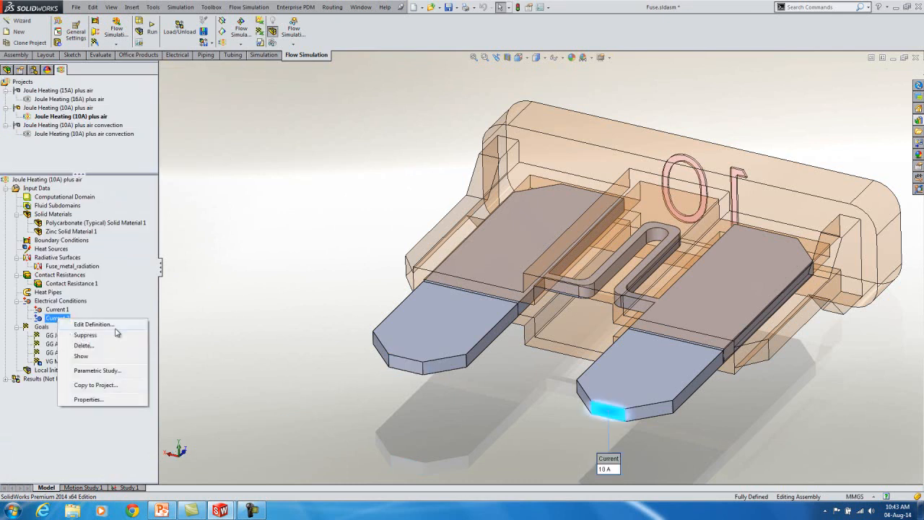
left_click(92, 323)
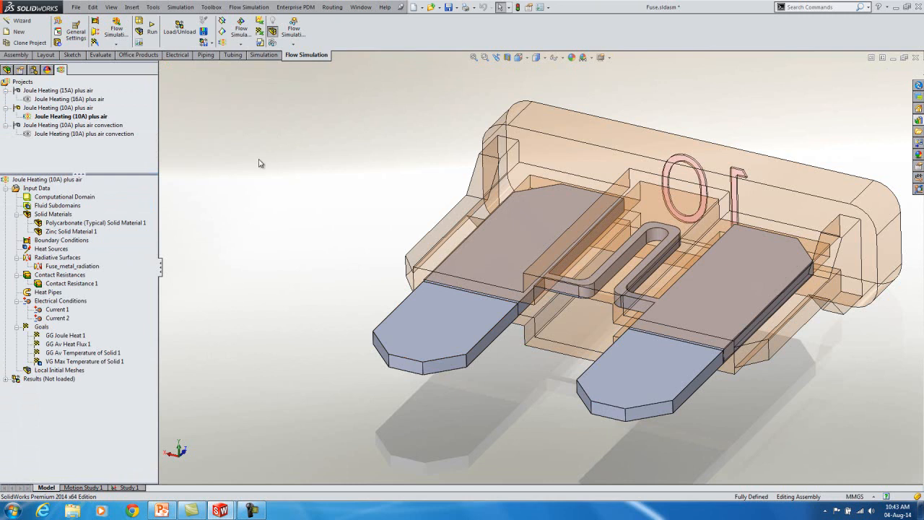
- Highlight the polycarbonate and zinc parts and review the Fuse_metal_radiation surface definition
left_click(94, 222)
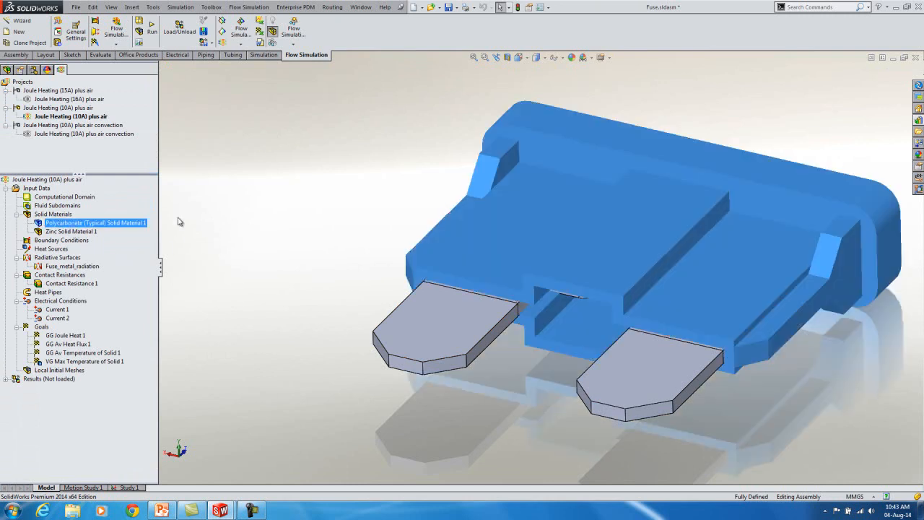
mouse_move(61, 237)
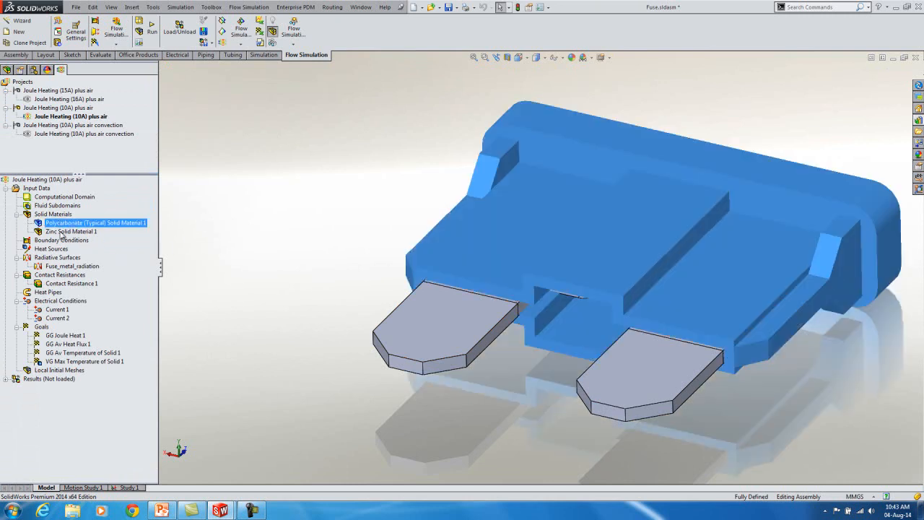
left_click(69, 231)
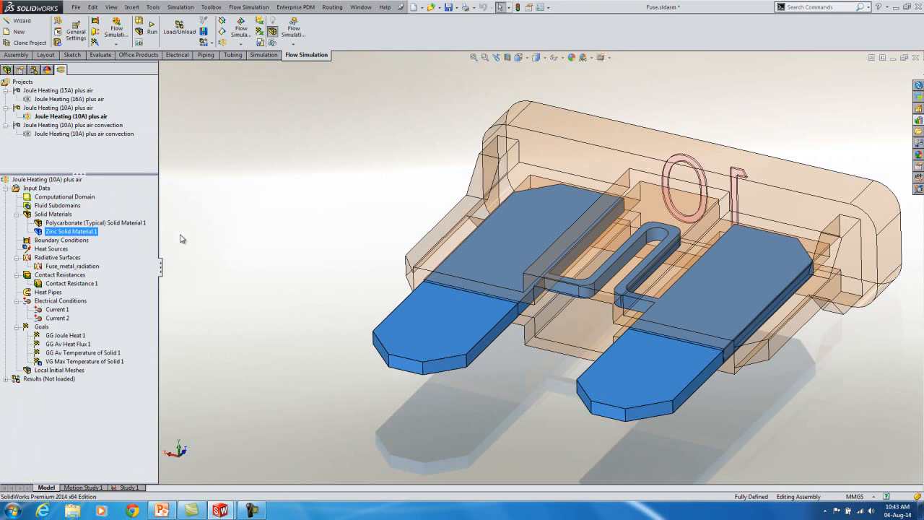
right_click(70, 266)
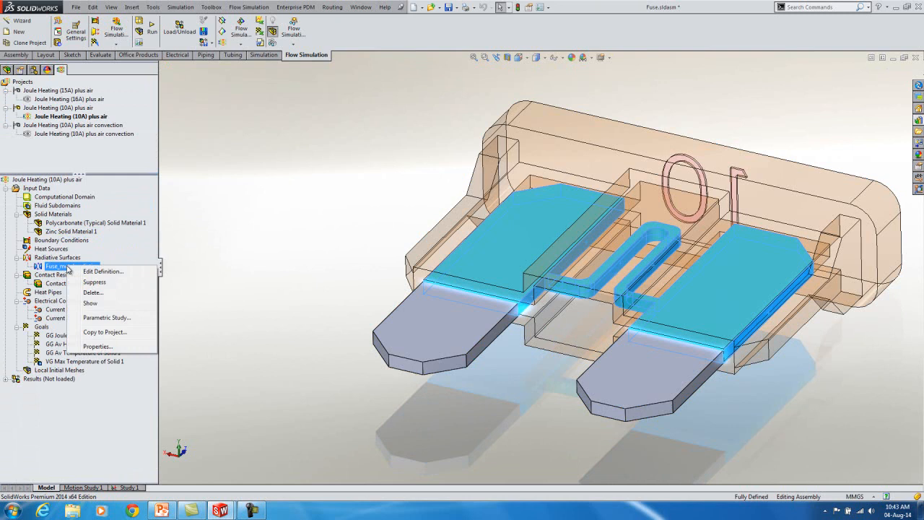
left_click(102, 271)
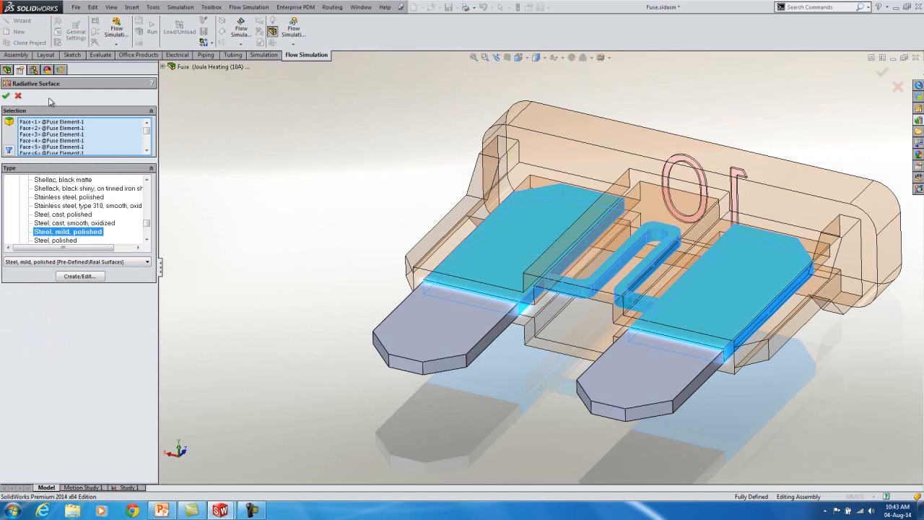
mouse_move(513, 196)
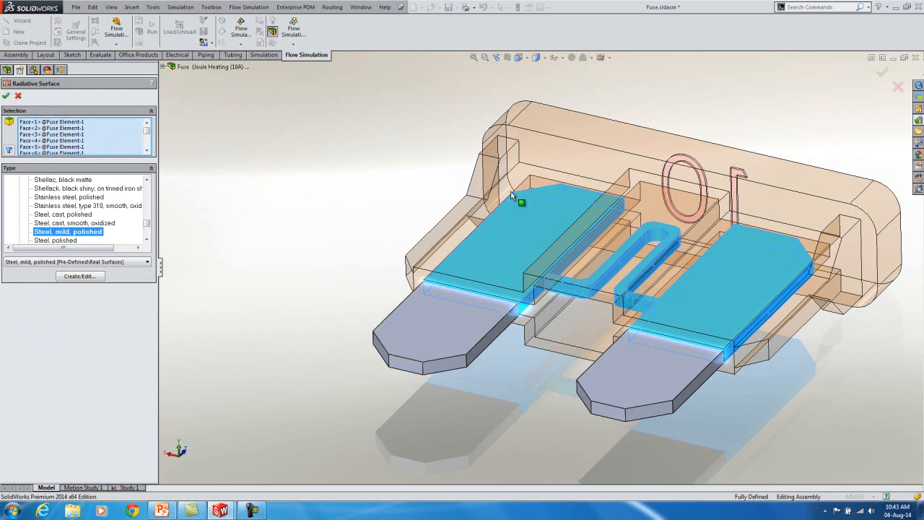
mouse_move(469, 155)
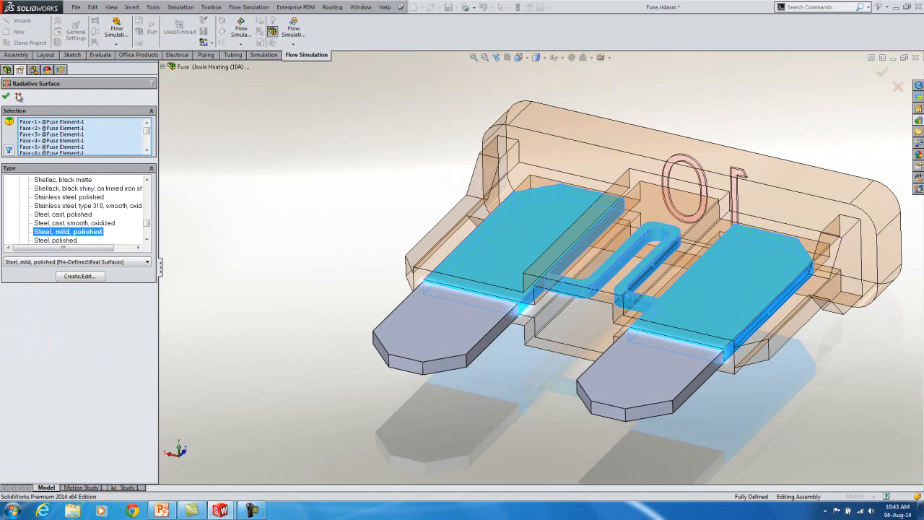
left_click(6, 95)
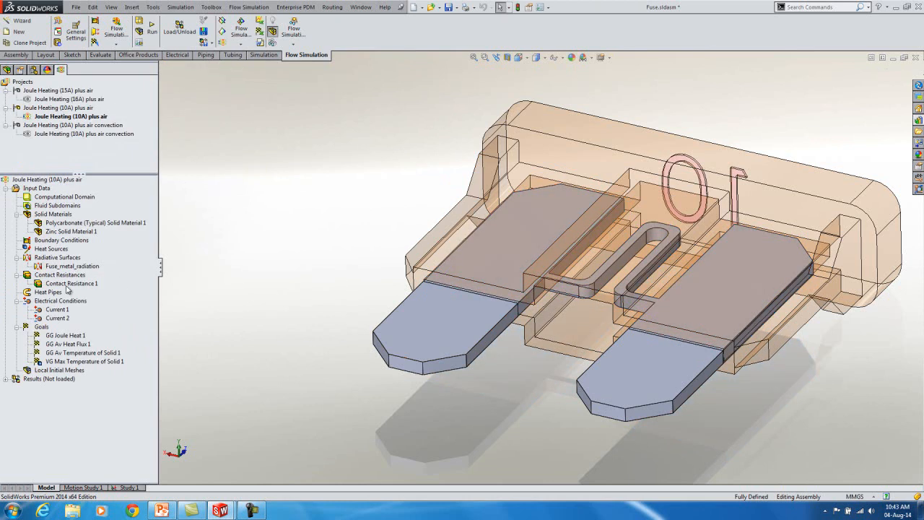
- Review Contact Resistance 1 unchanged, then load the saved 5SB results
right_click(69, 283)
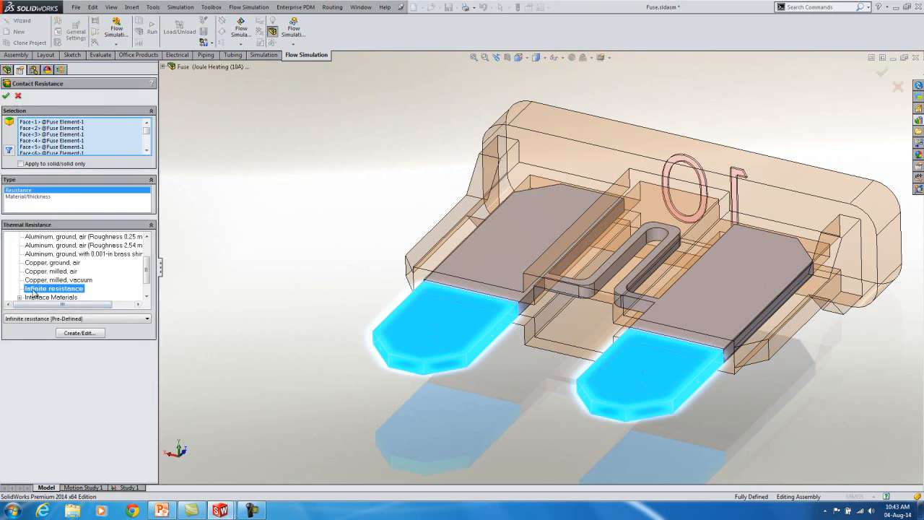
mouse_move(449, 332)
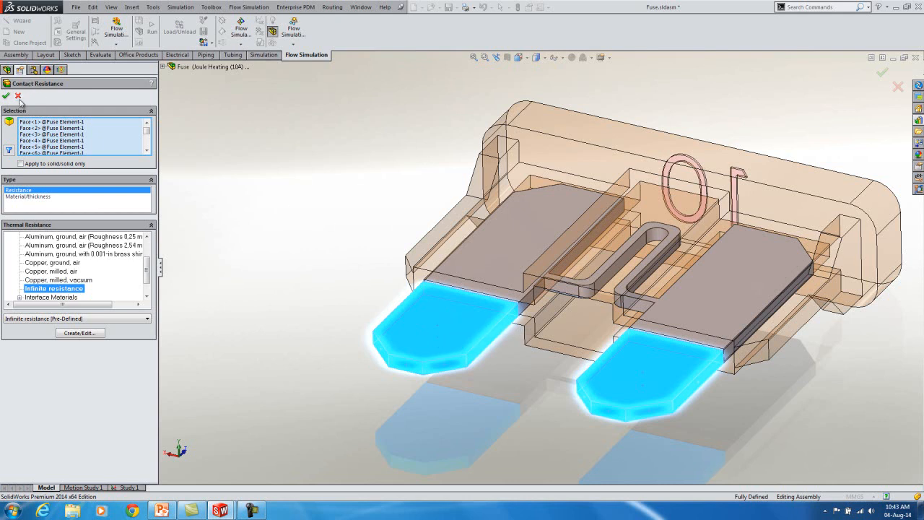
left_click(6, 95)
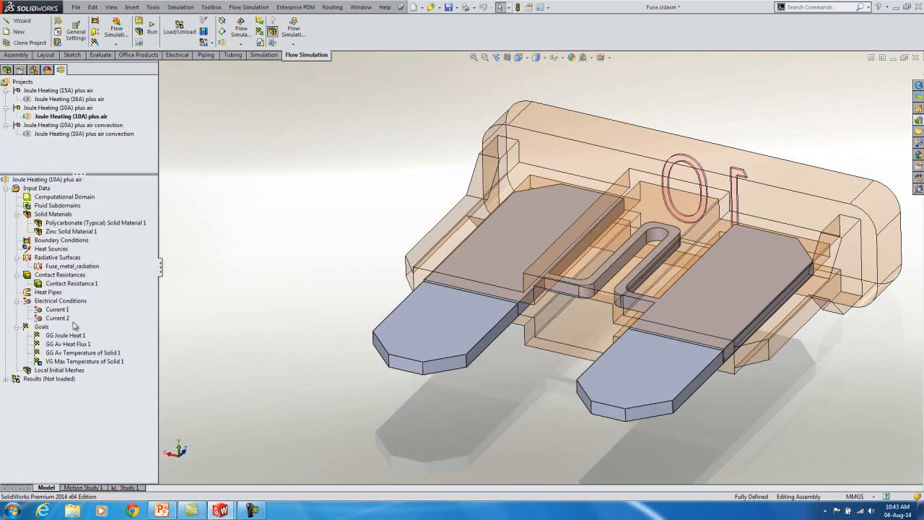
right_click(49, 378)
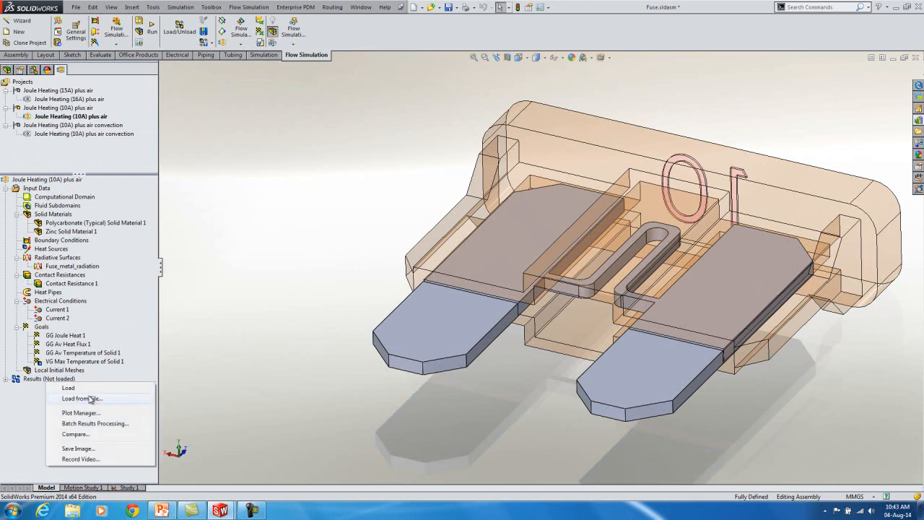
left_click(67, 387)
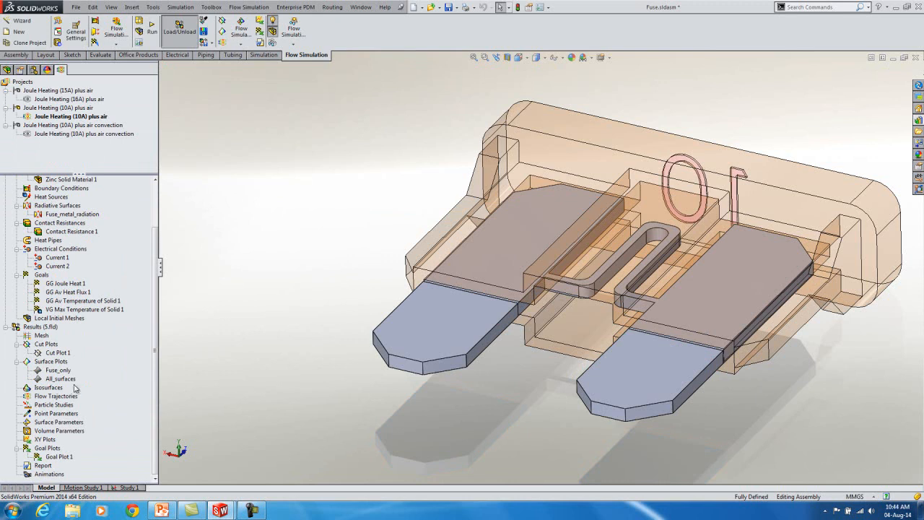
- Show the All_surfaces solid temperature plot on the fuse, then hide it again
right_click(60, 378)
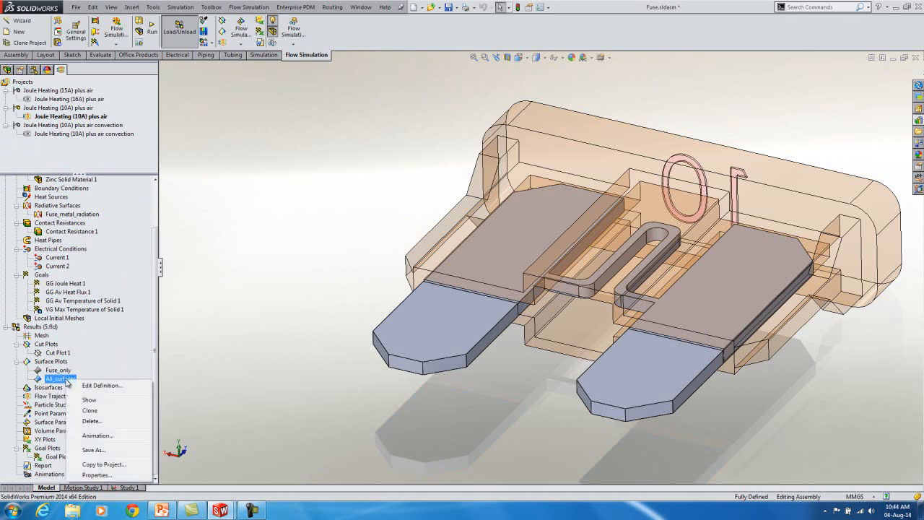
mouse_move(102, 387)
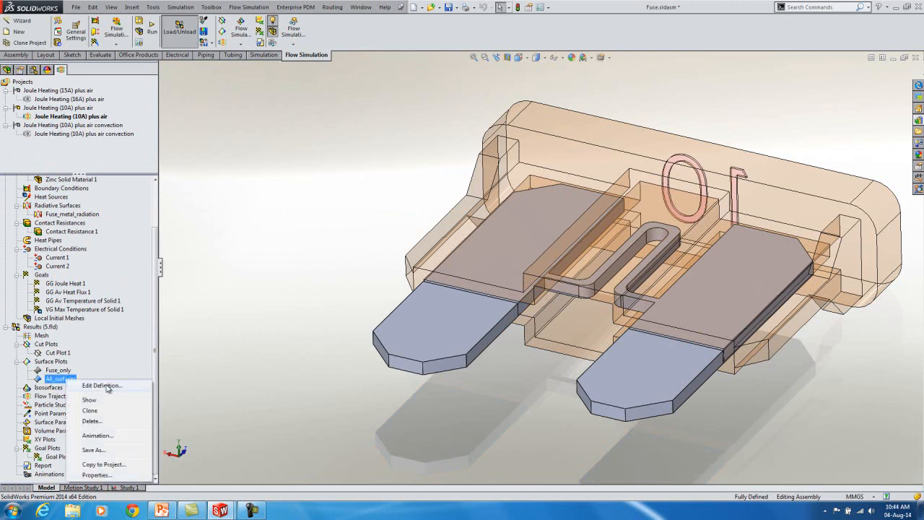
left_click(101, 384)
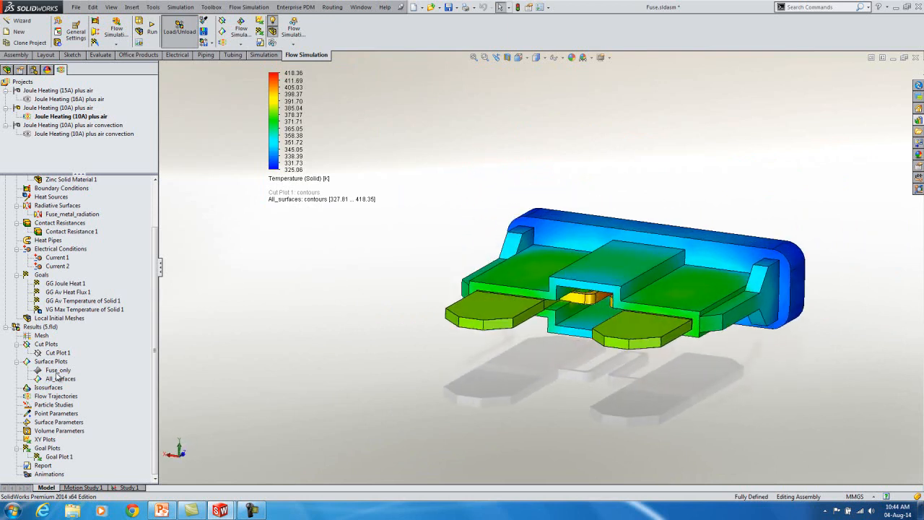
right_click(61, 378)
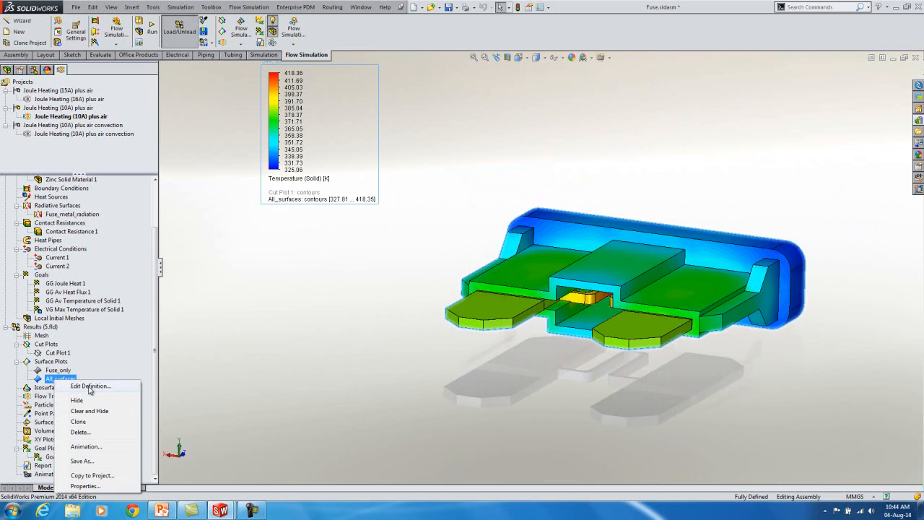
left_click(76, 400)
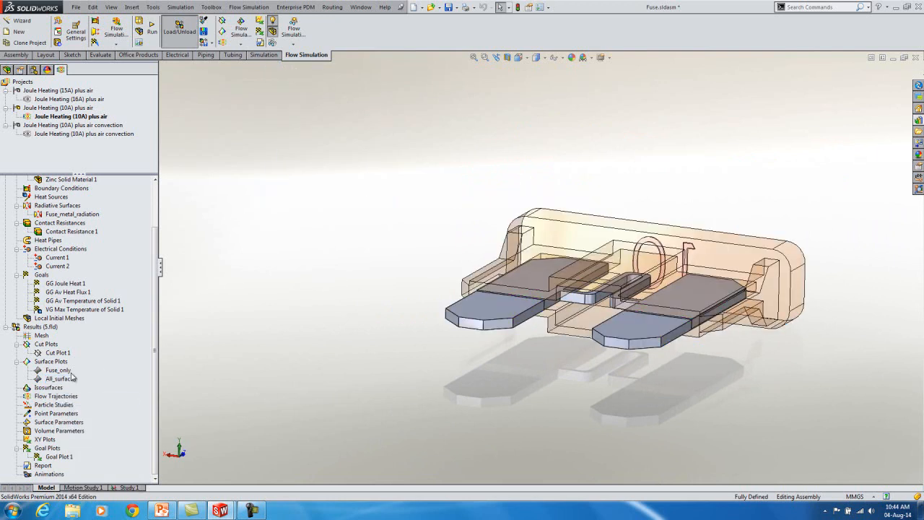
left_click(58, 370)
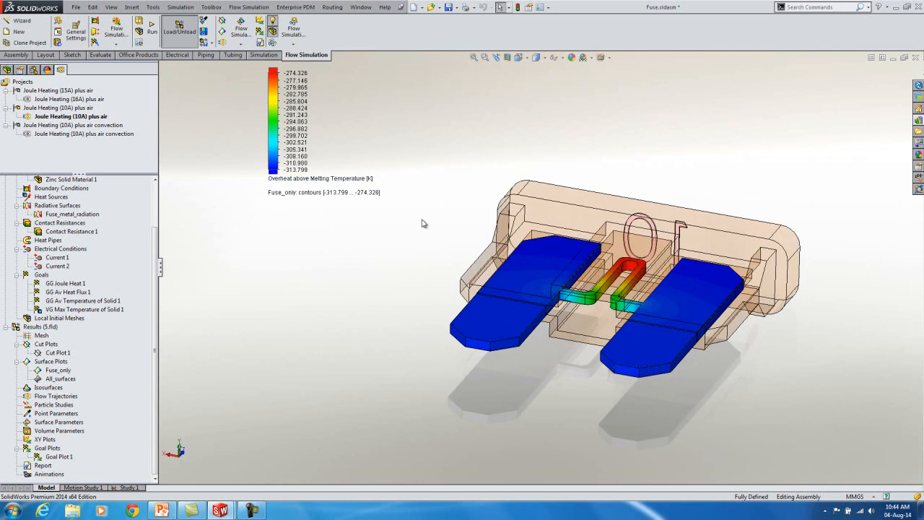
mouse_move(440, 194)
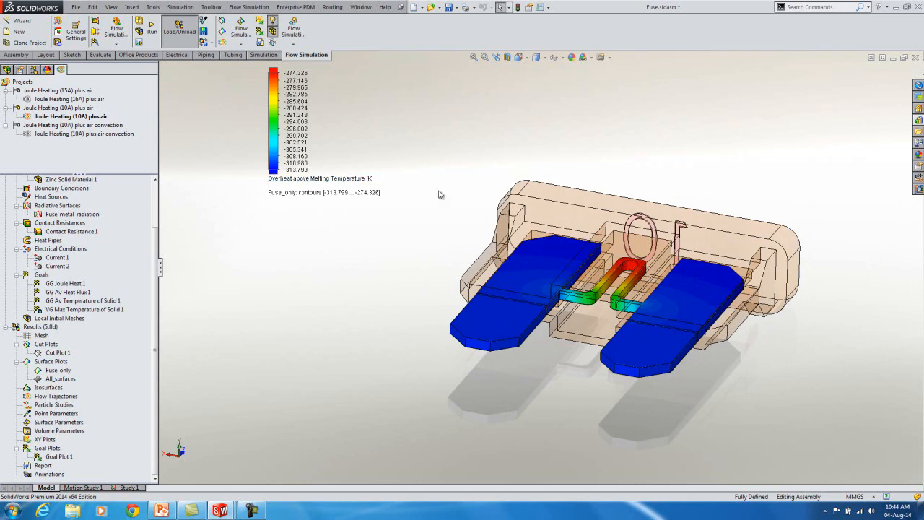
mouse_move(393, 139)
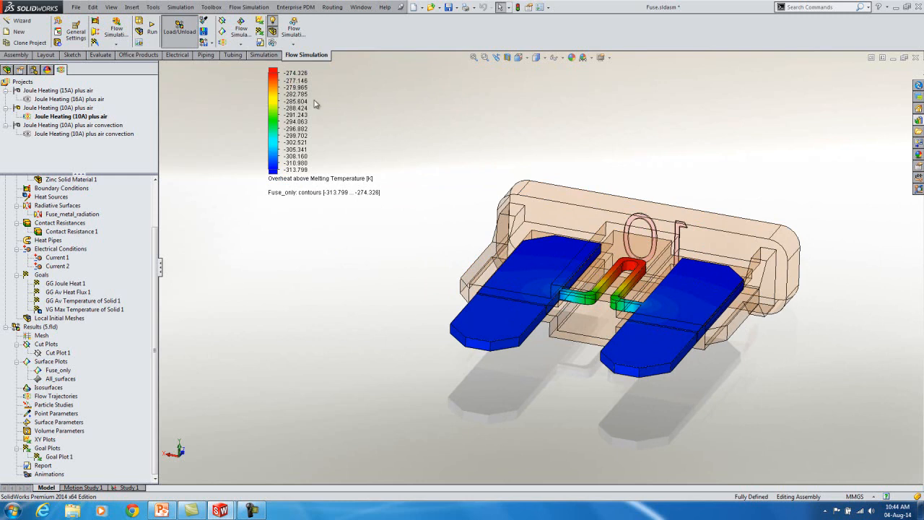
mouse_move(387, 154)
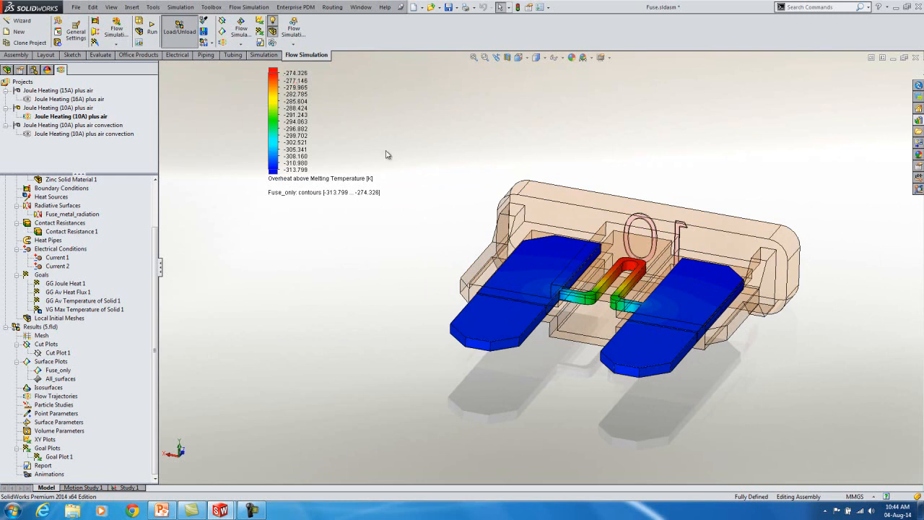
mouse_move(419, 142)
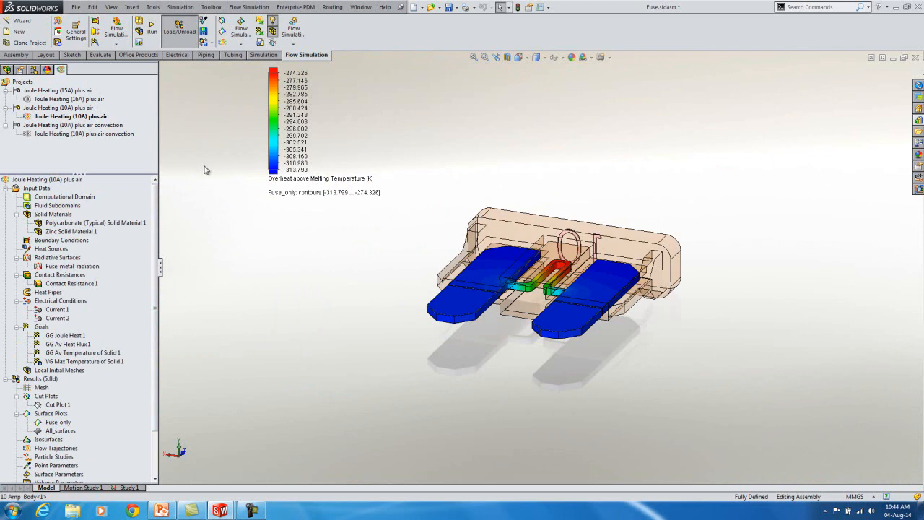
- Activate the Joule Heating (5SA) plus air project and browse its input tree to Results
right_click(61, 98)
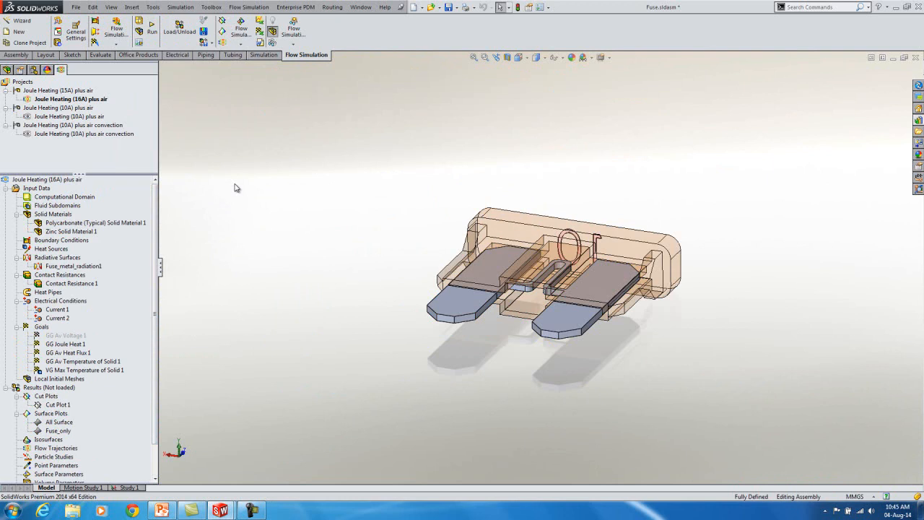
left_click(58, 309)
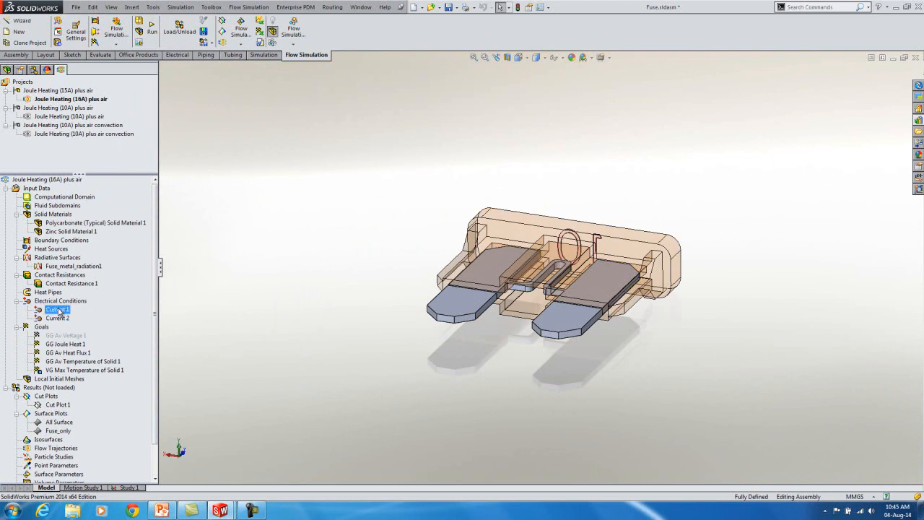
right_click(56, 309)
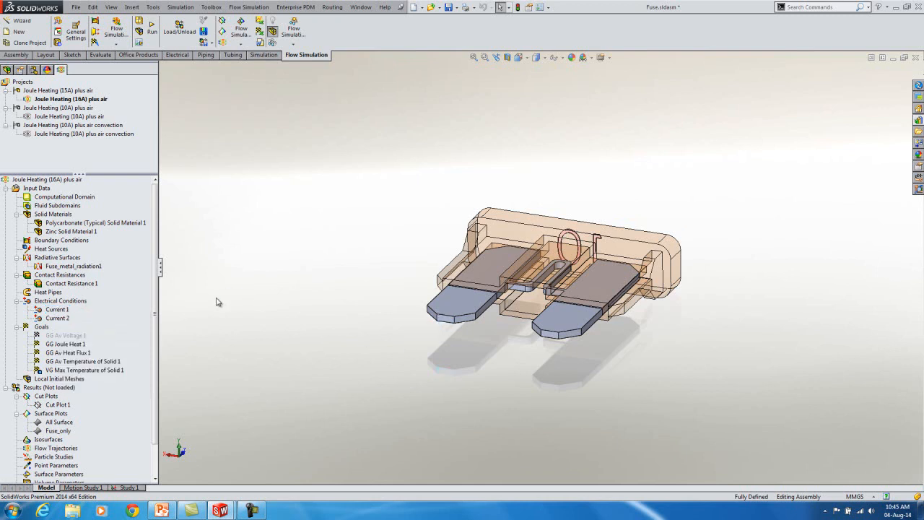
left_click(58, 319)
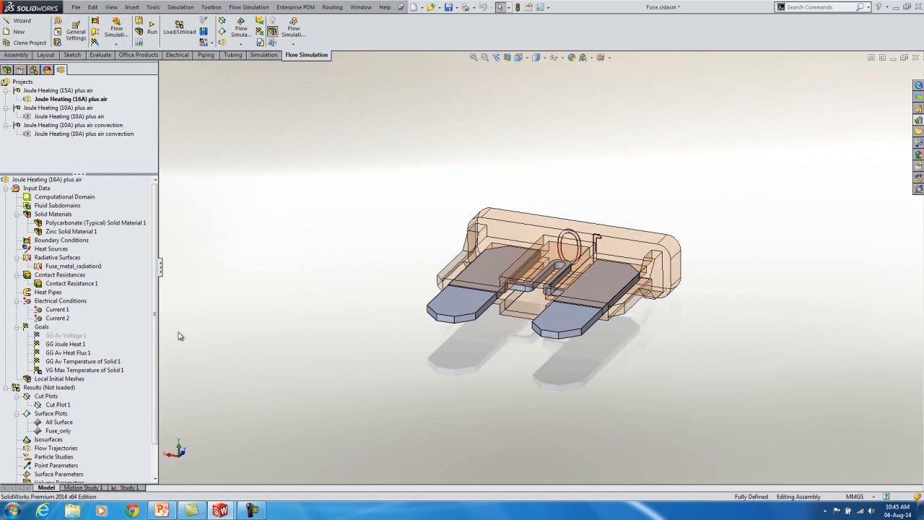
left_click(50, 387)
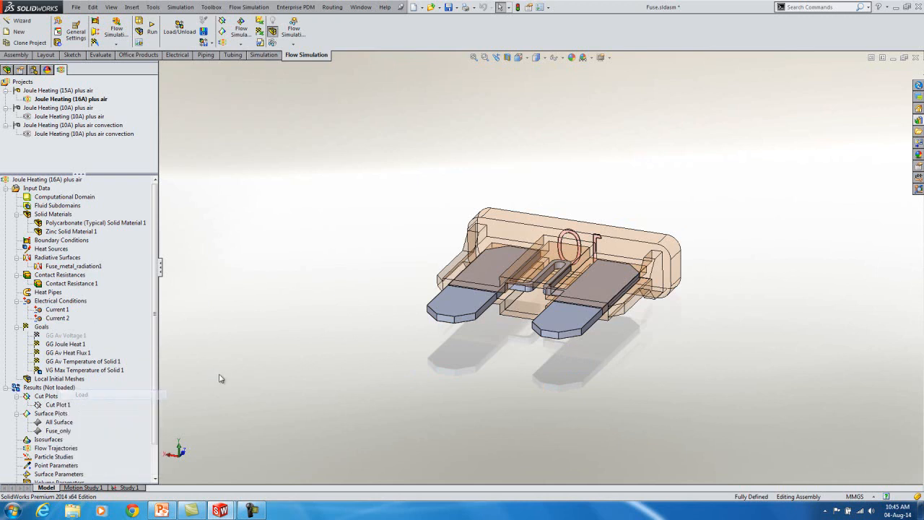
- Load the 5SA results and display the Fuse_only overheat-above-melting contours (about -153 to 32)
left_click(179, 30)
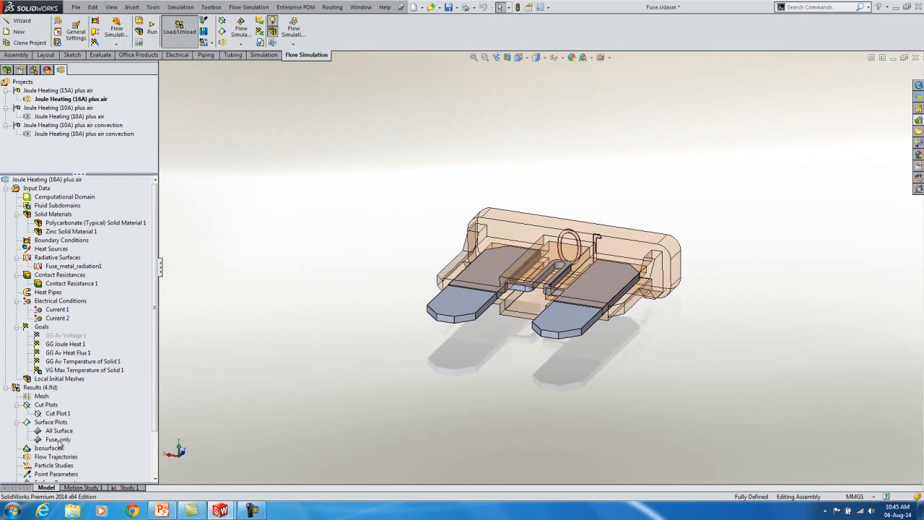
right_click(57, 439)
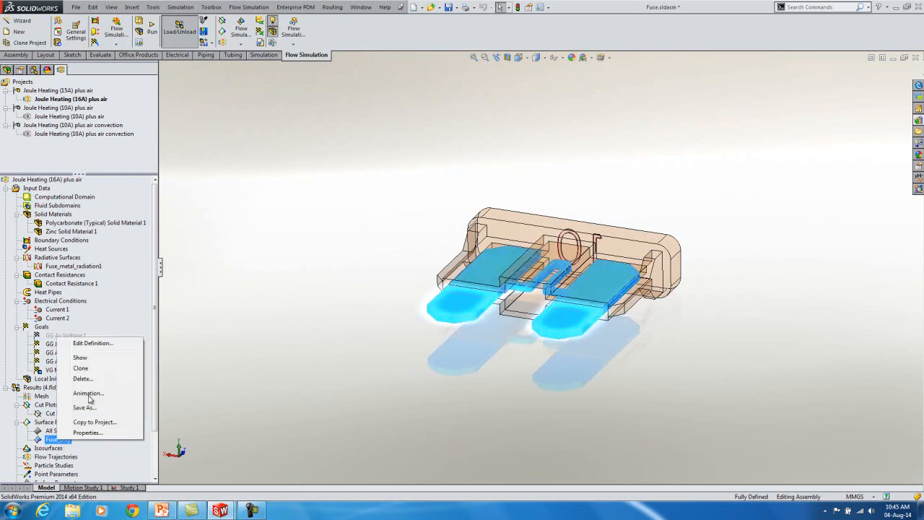
mouse_move(81, 358)
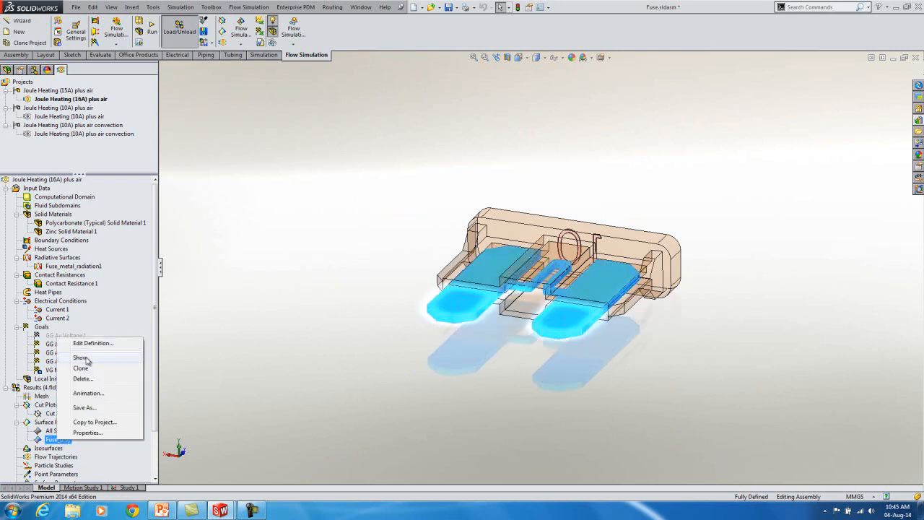
left_click(80, 358)
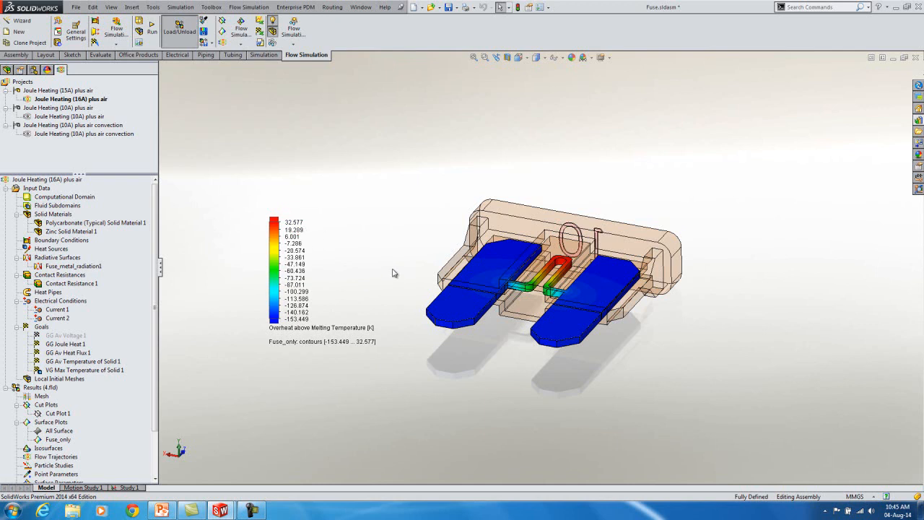
mouse_move(375, 413)
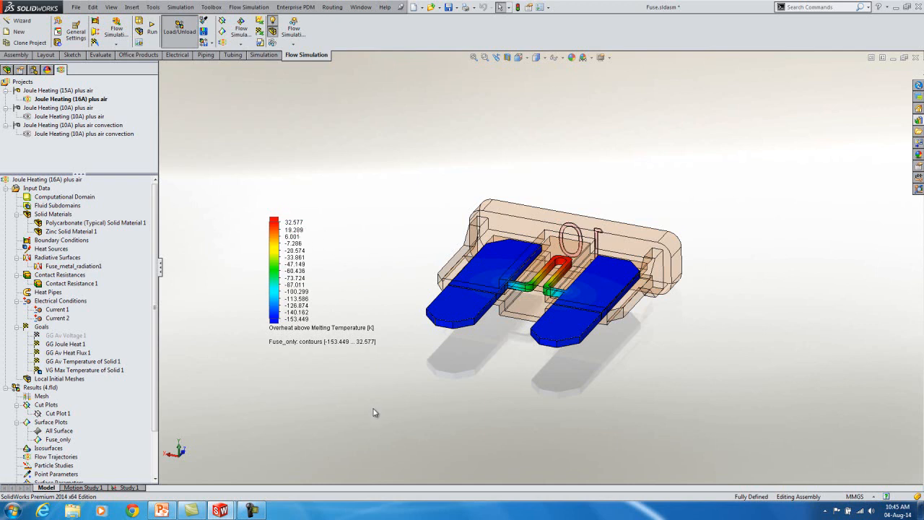
mouse_move(386, 338)
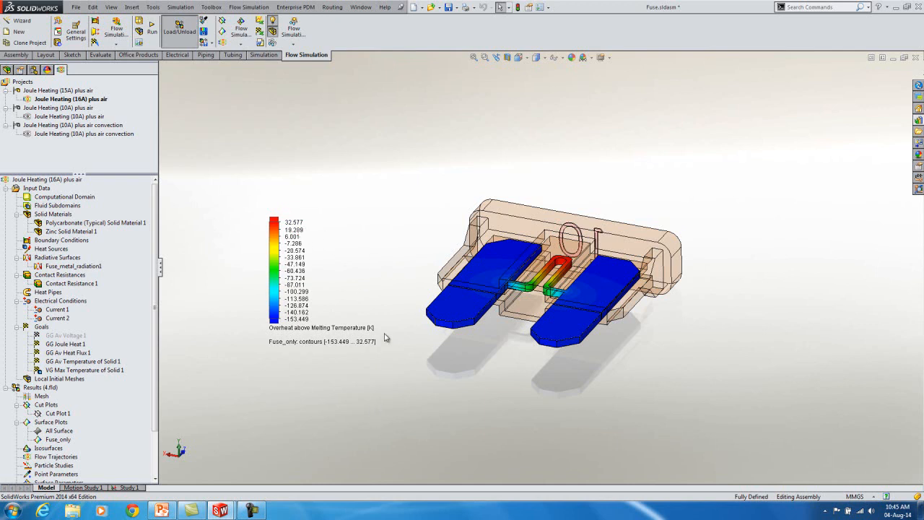
mouse_move(401, 402)
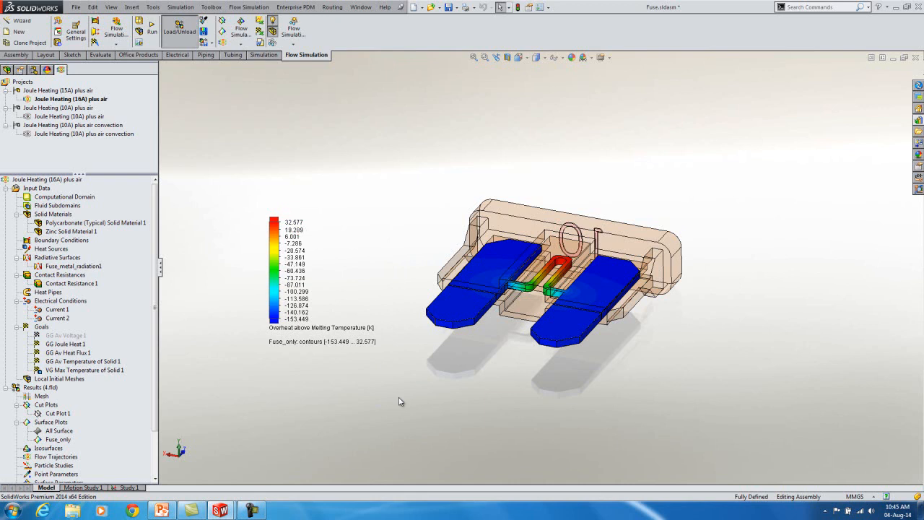
mouse_move(176, 240)
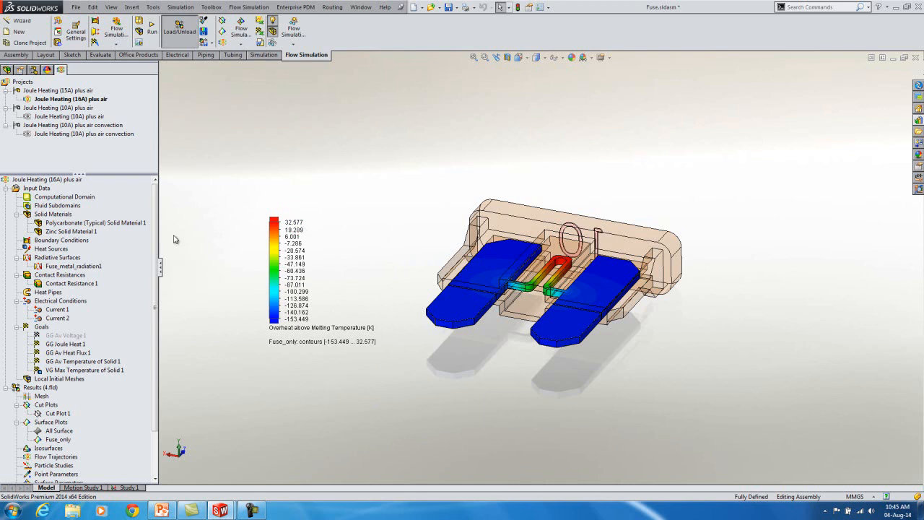
mouse_move(327, 184)
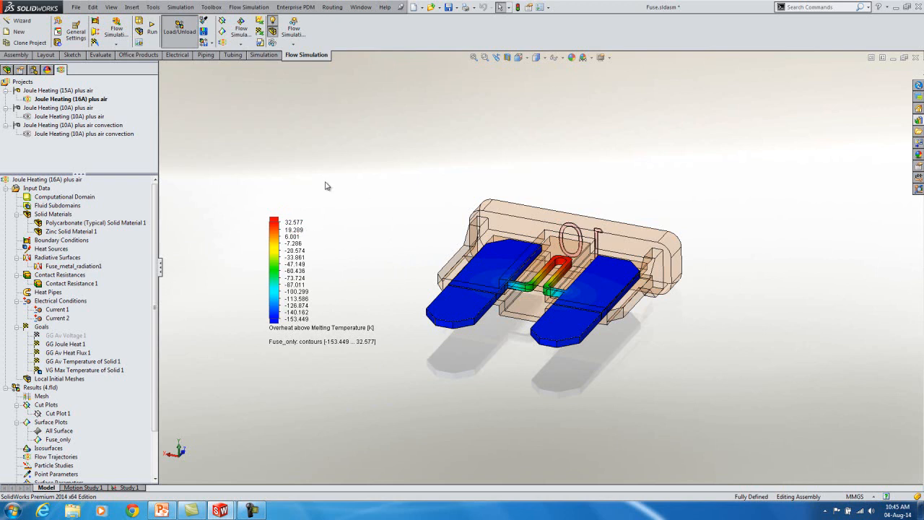
mouse_move(92, 200)
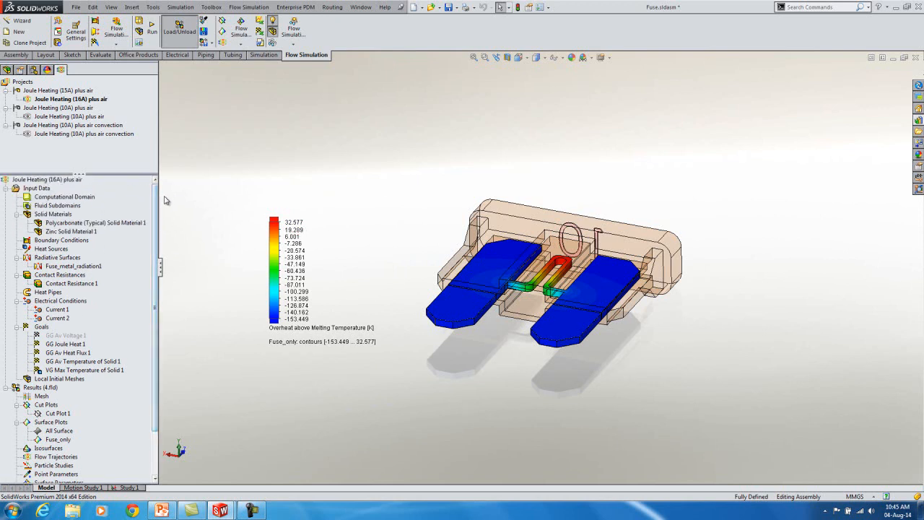
- Show the computational domain box around the fuse
right_click(64, 196)
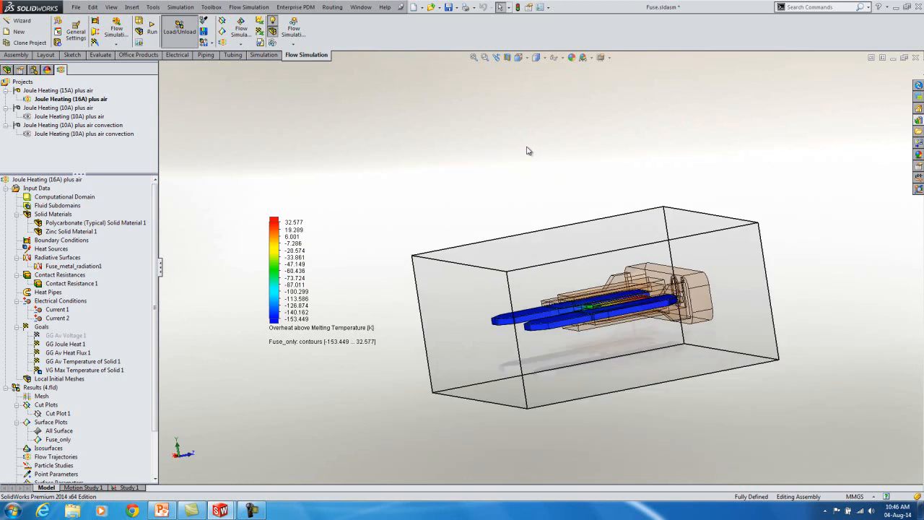
mouse_move(607, 143)
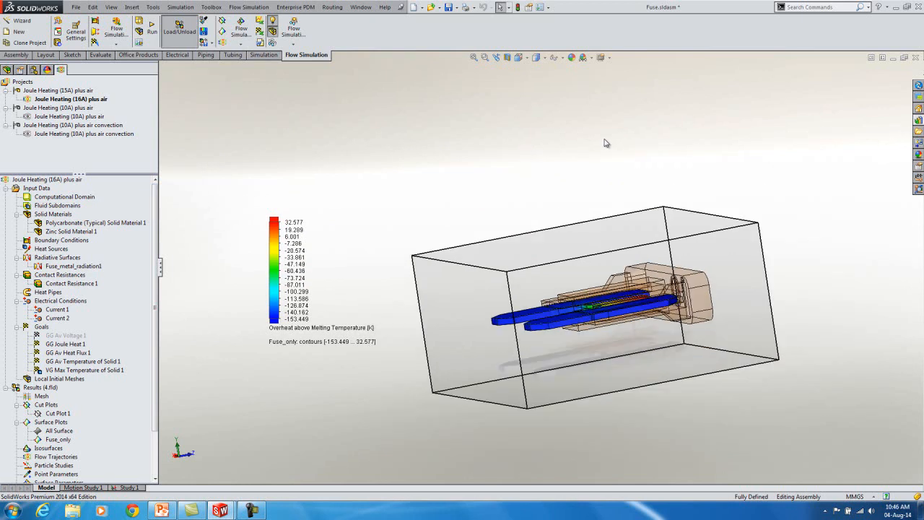
mouse_move(774, 123)
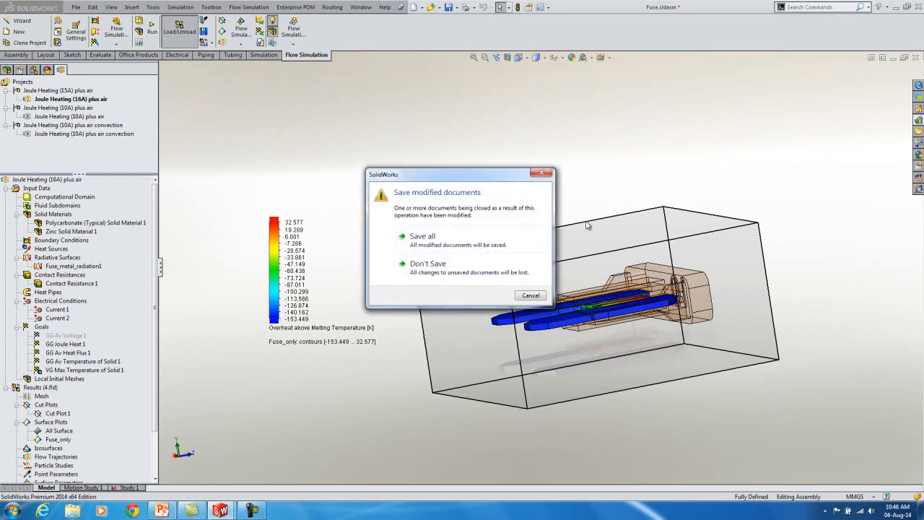
- Don't save the fuse, open the Electronic Assembly Cooling project and select Two-Resistor Component 1
left_click(427, 263)
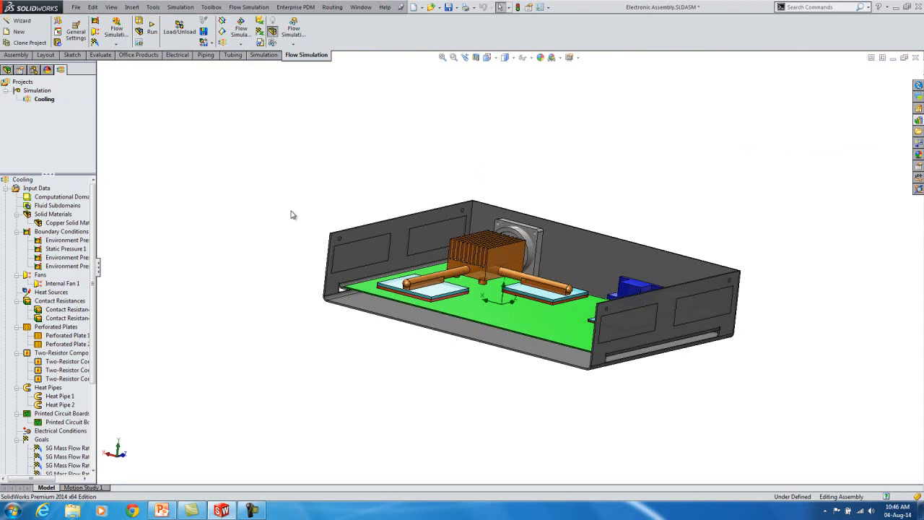
mouse_move(98, 156)
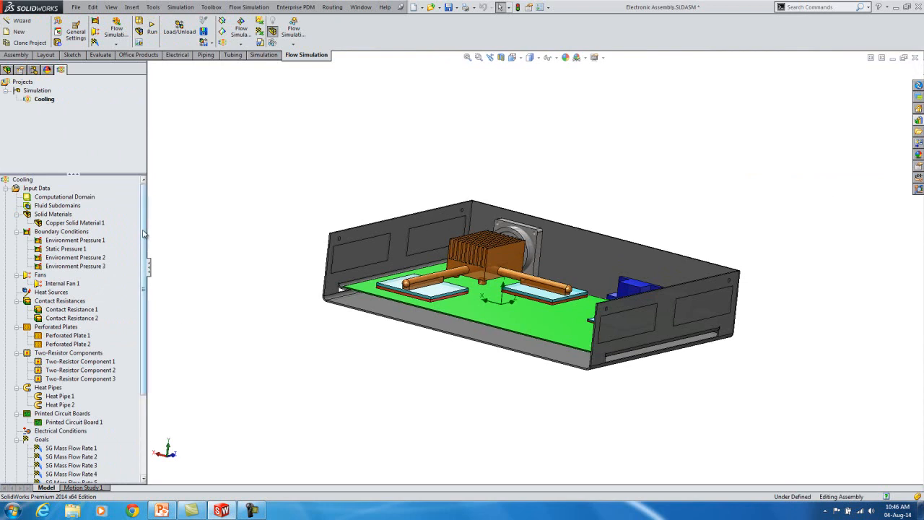
scroll("down", 3)
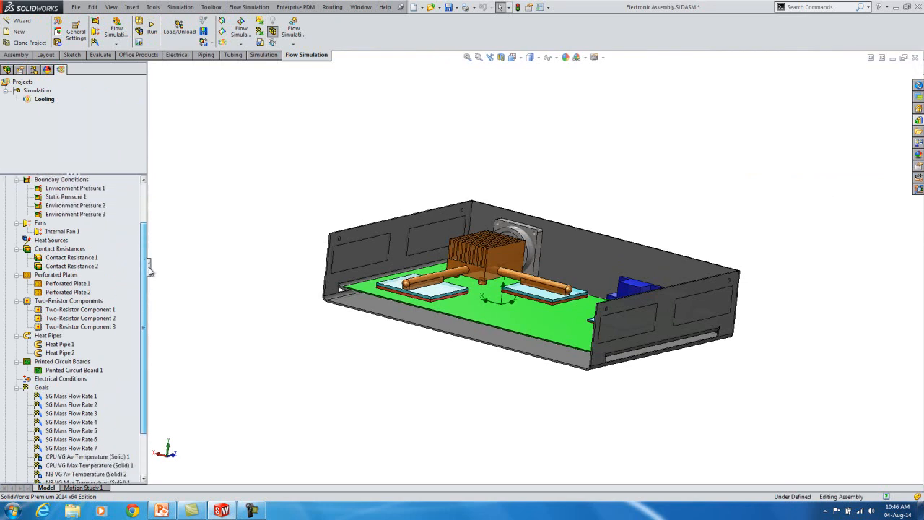
mouse_move(150, 272)
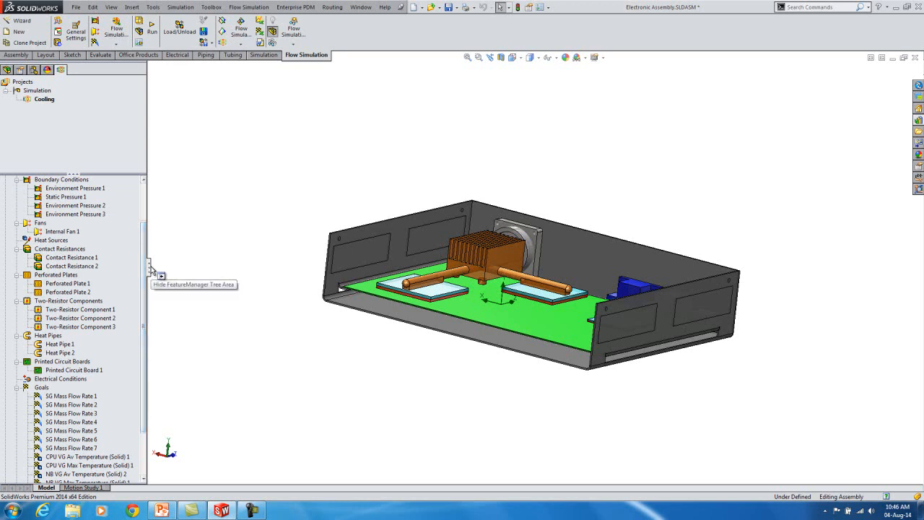
left_click(81, 309)
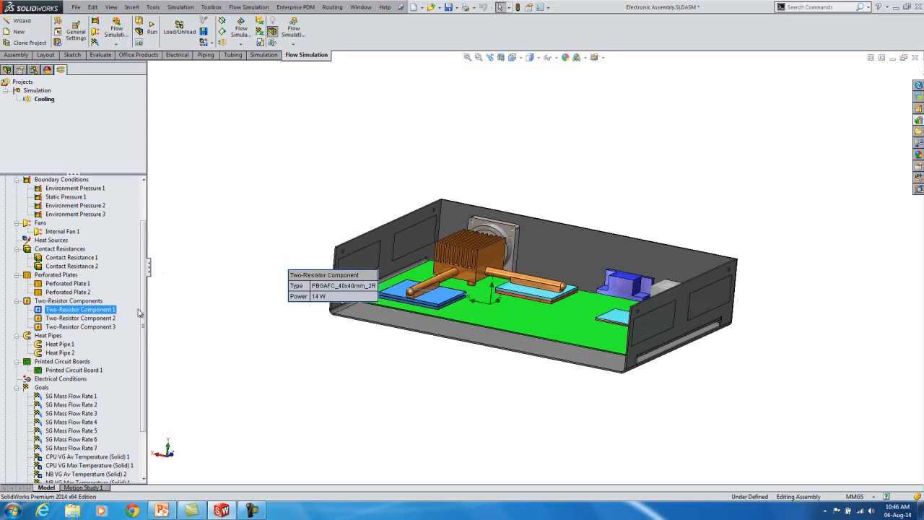
- Edit the definition of Two-Resistor Component 1 to see its package and 14 W power
right_click(80, 309)
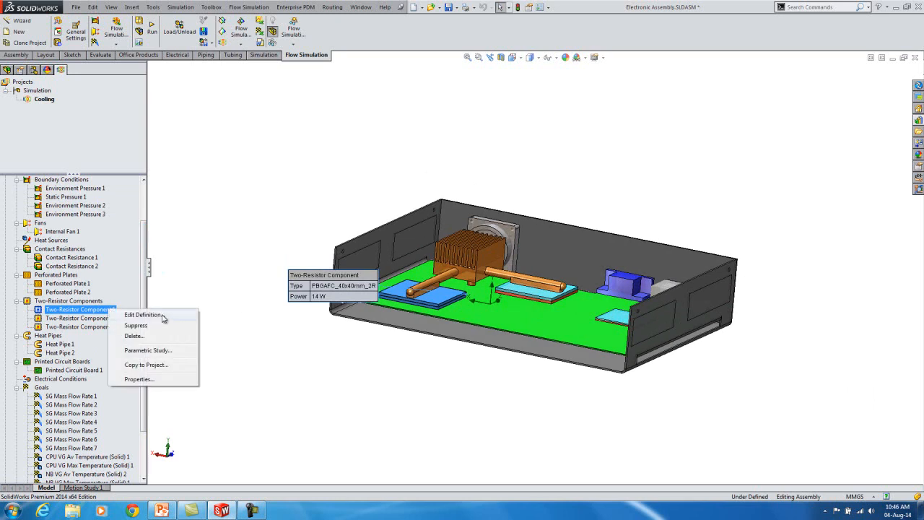
left_click(143, 315)
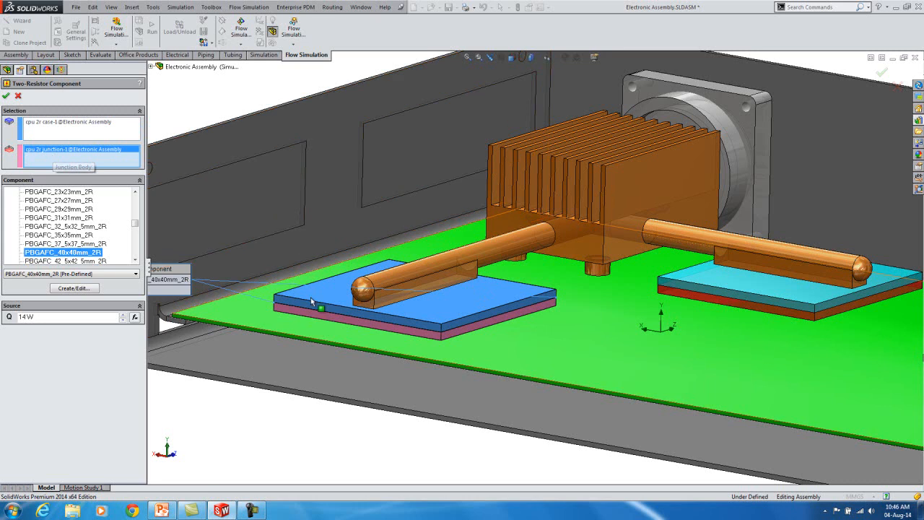
mouse_move(416, 338)
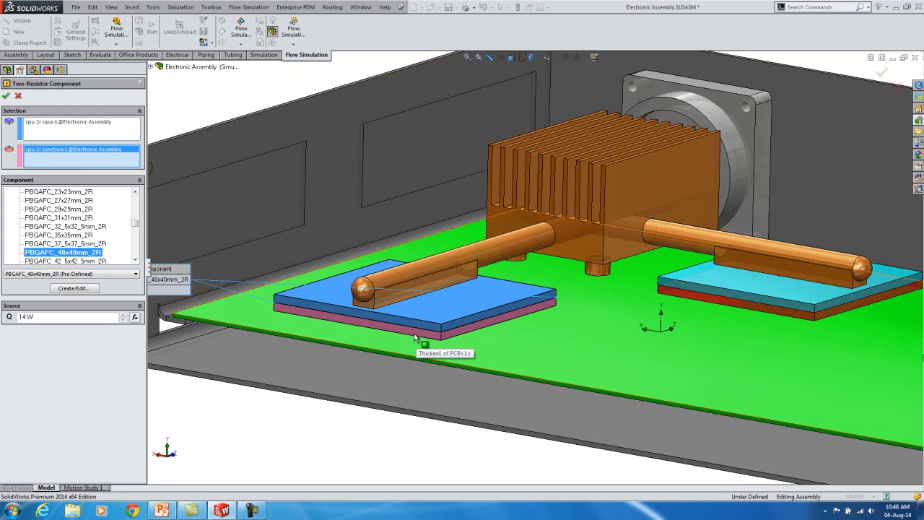
mouse_move(416, 315)
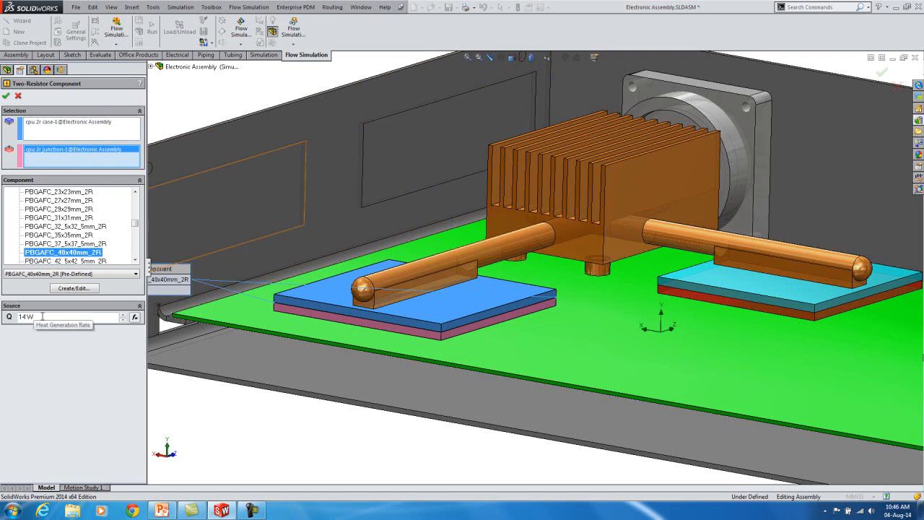
mouse_move(78, 293)
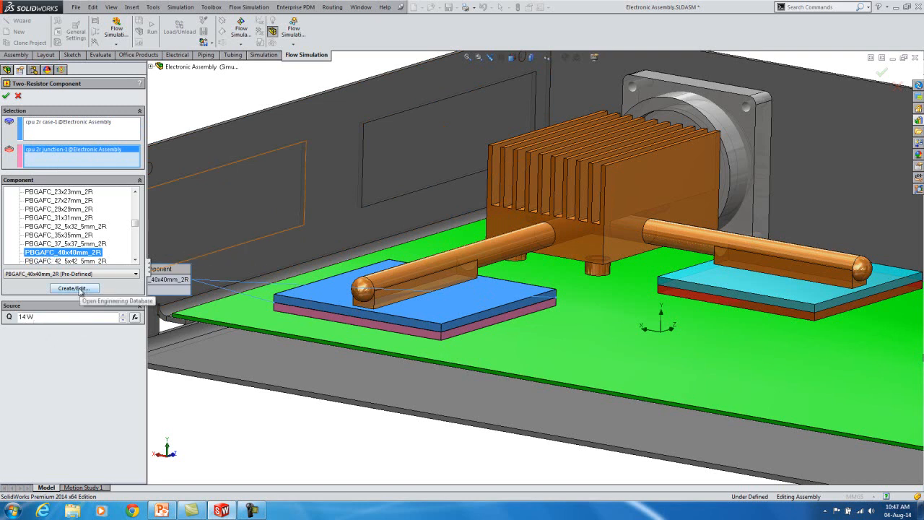
- In the Engineering Database, view PBGAFC_40x40mm_2R item properties, then close the database
left_click(75, 288)
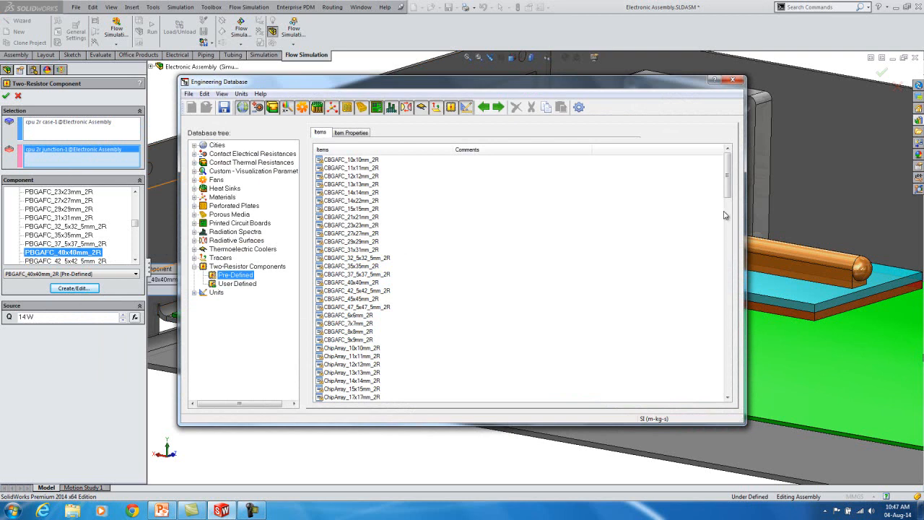
scroll("down", 3)
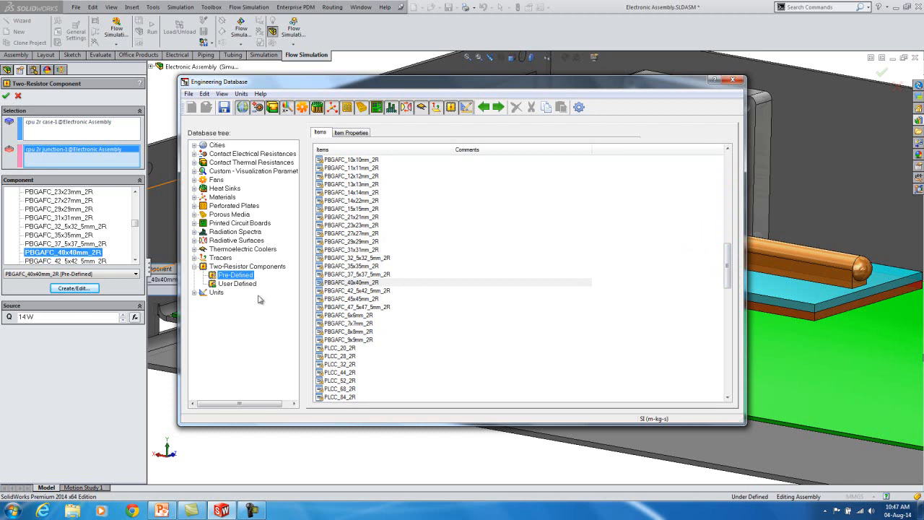
mouse_move(257, 274)
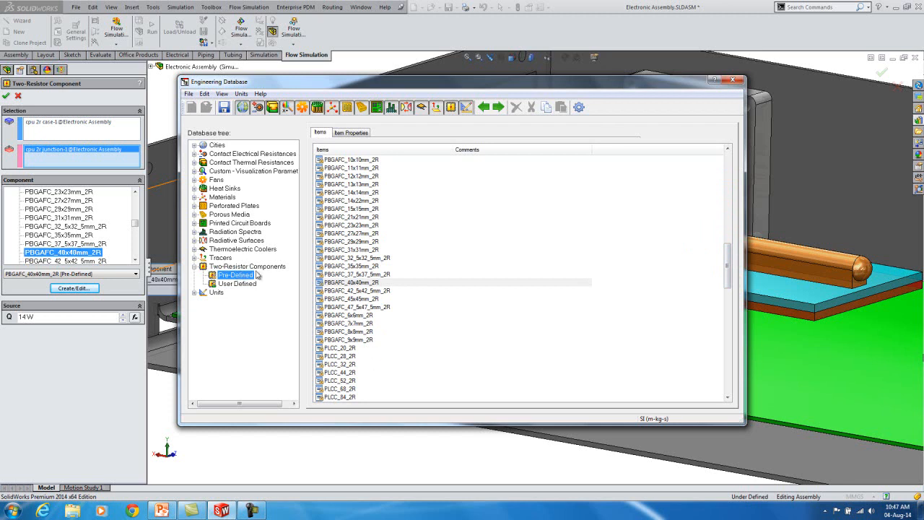
mouse_move(408, 281)
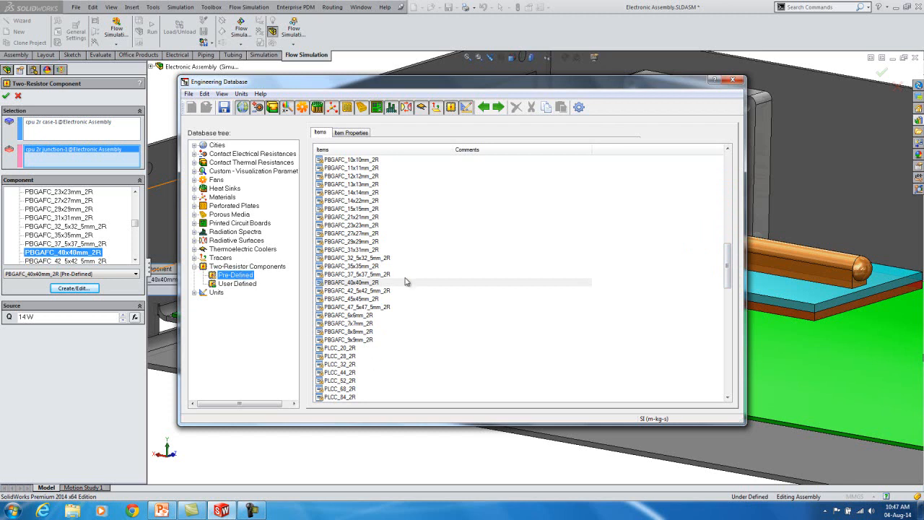
left_click(352, 282)
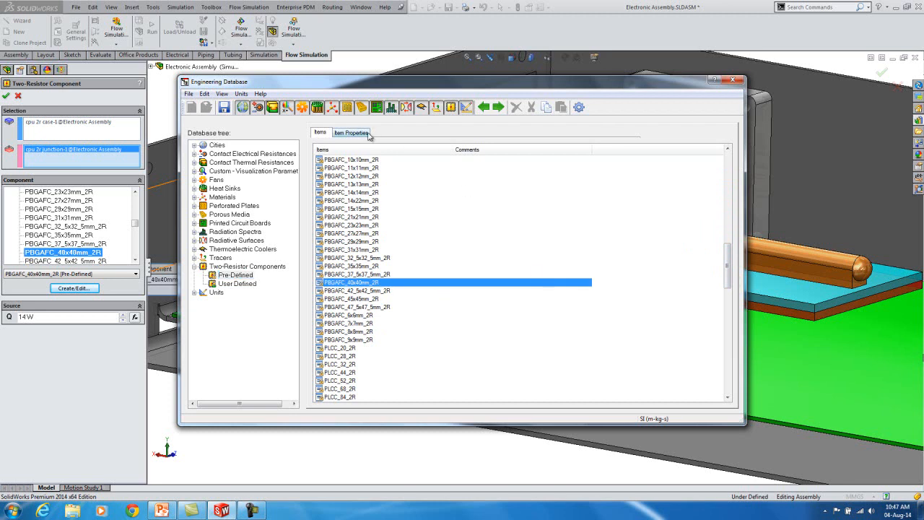
left_click(352, 133)
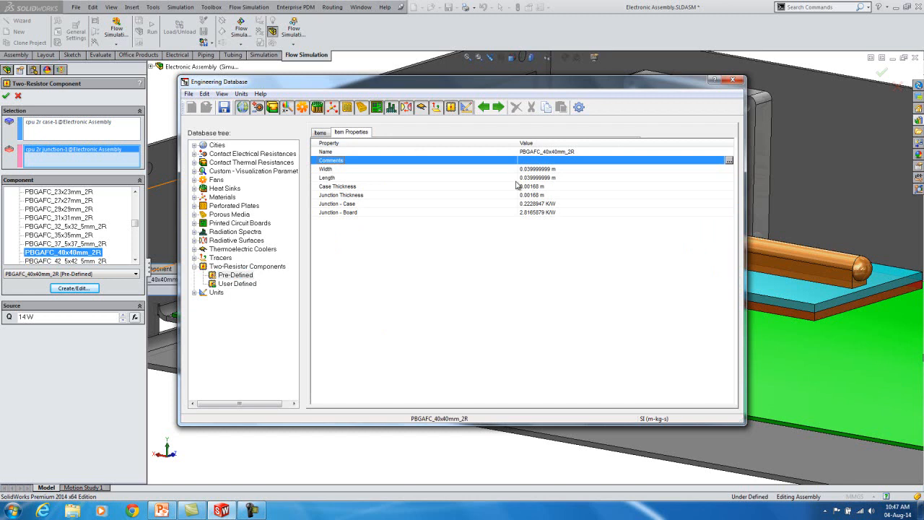
mouse_move(595, 225)
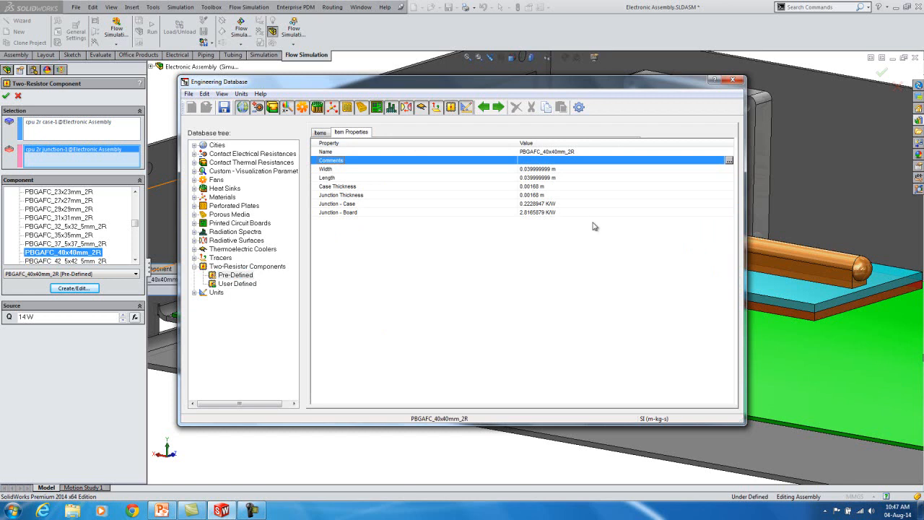
mouse_move(350, 202)
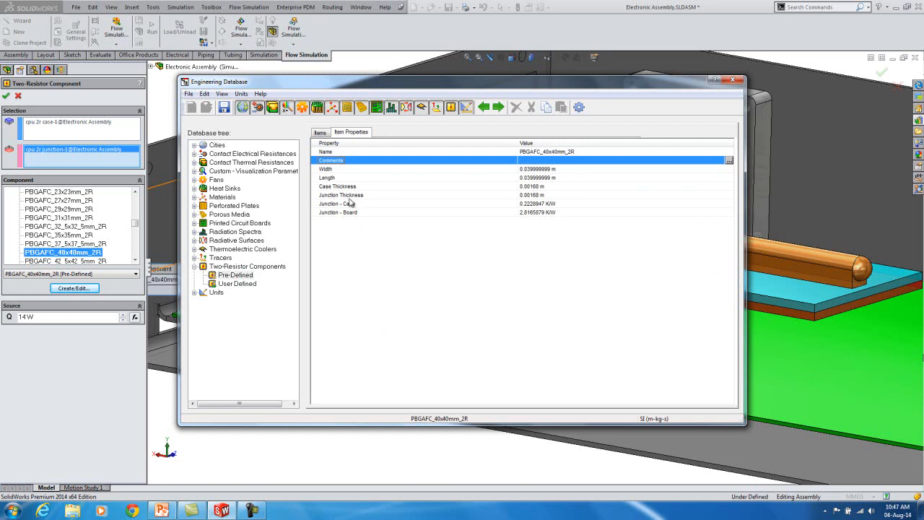
mouse_move(618, 243)
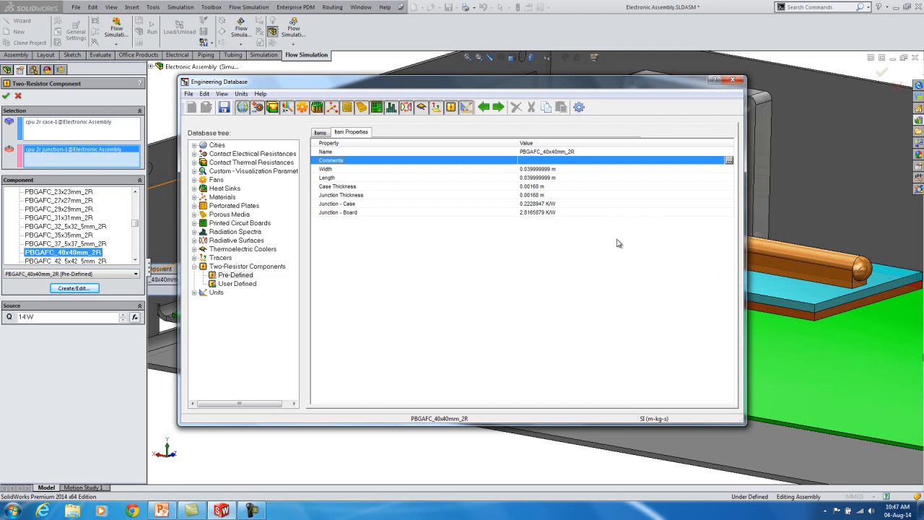
mouse_move(664, 127)
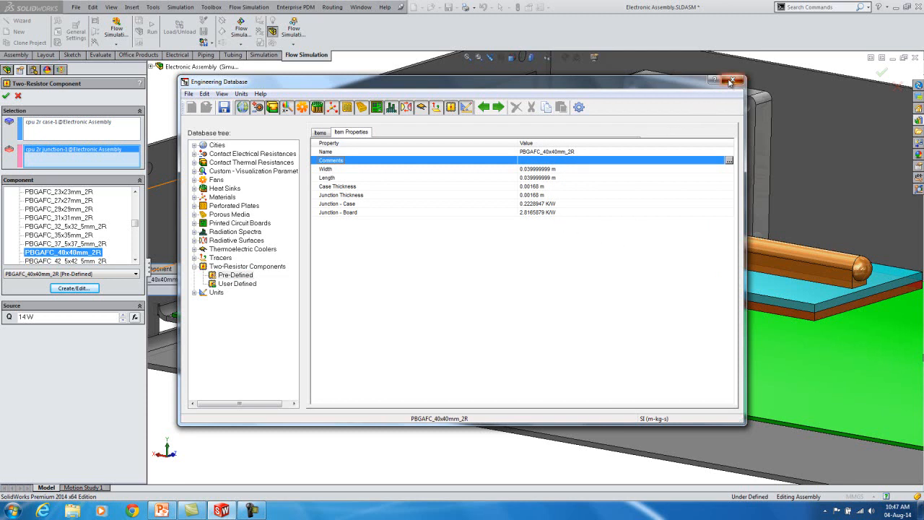
left_click(731, 81)
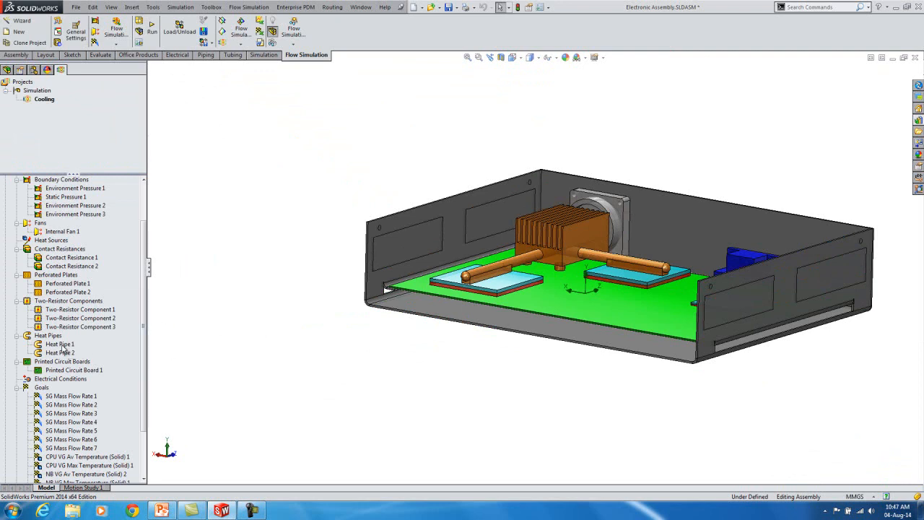
right_click(60, 344)
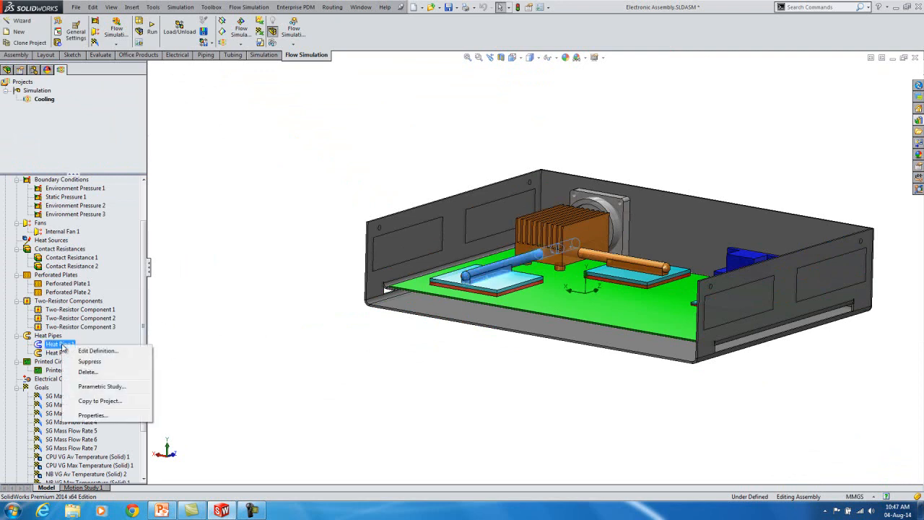
left_click(98, 351)
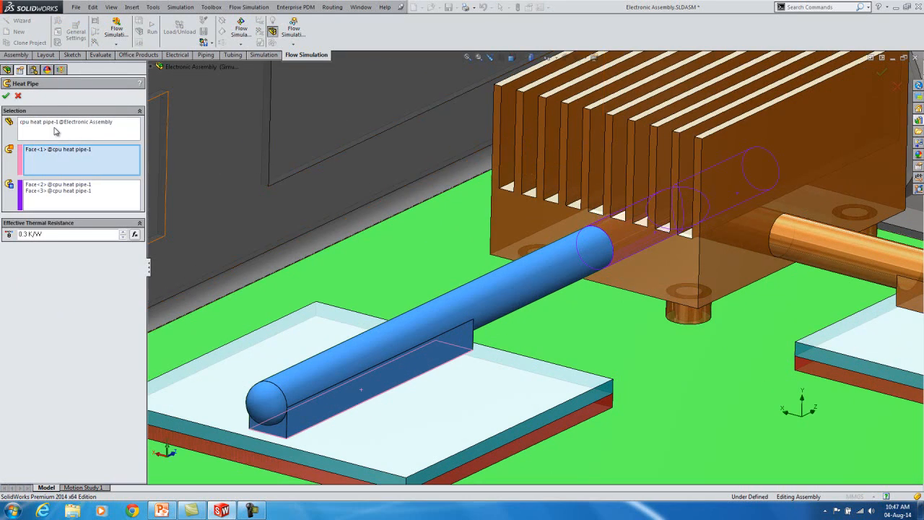
left_click(69, 122)
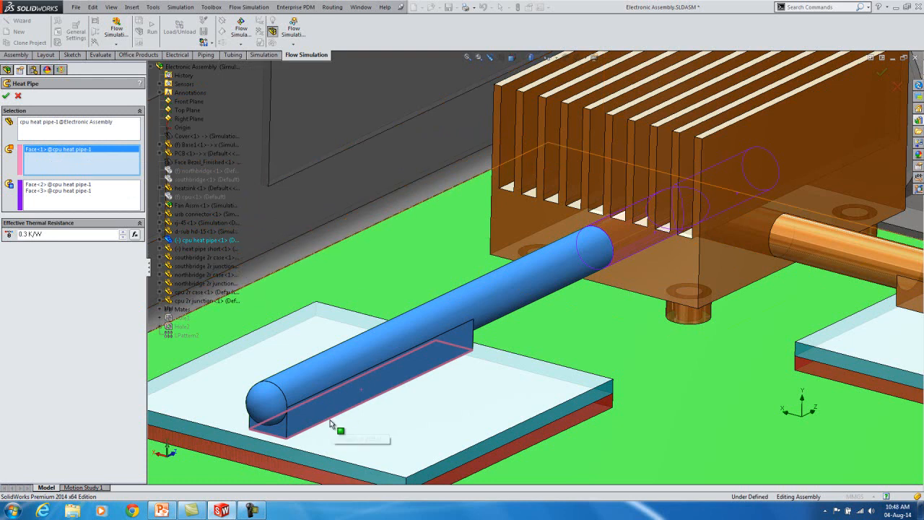
mouse_move(334, 411)
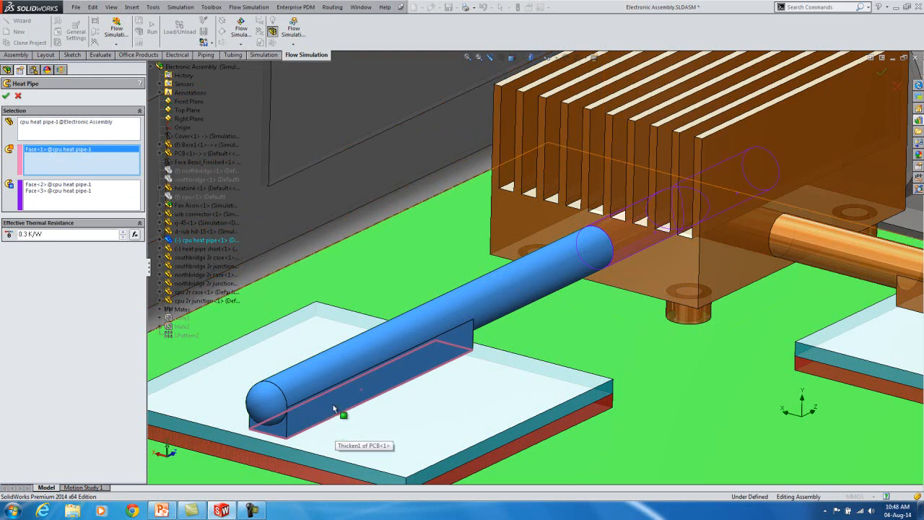
mouse_move(375, 436)
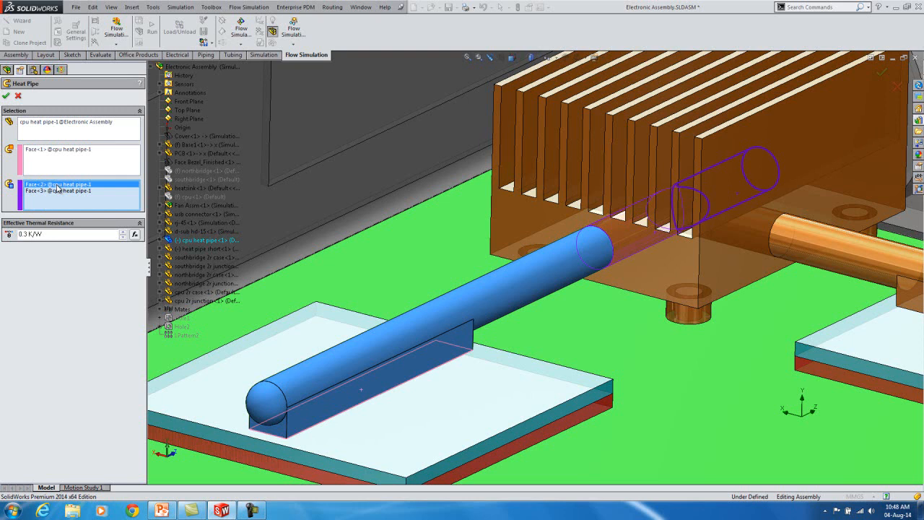
left_click(60, 190)
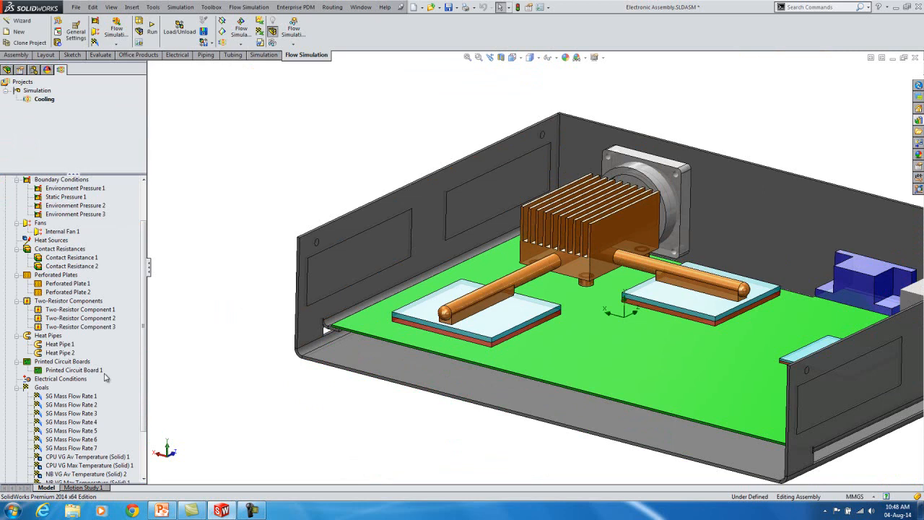
- Edit the printed circuit board and open its 6S2P entry's Item Properties in the Engineering Database
right_click(72, 370)
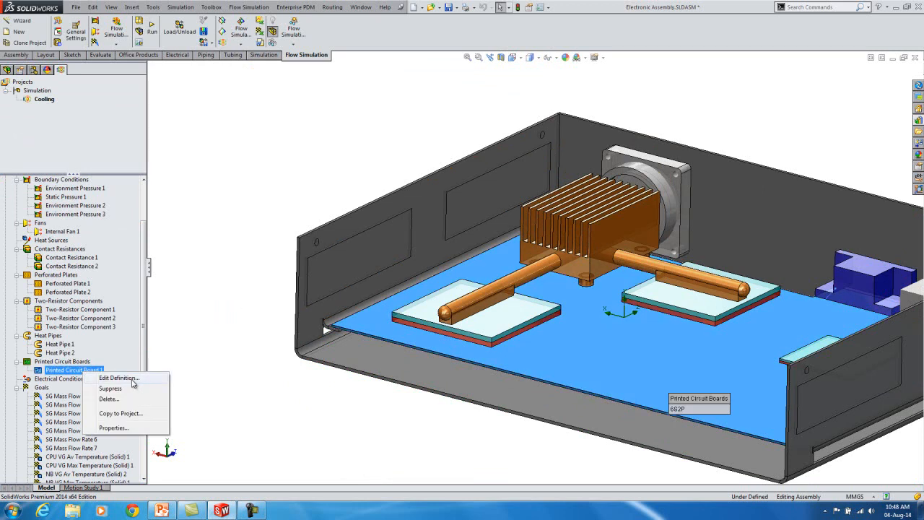
left_click(118, 378)
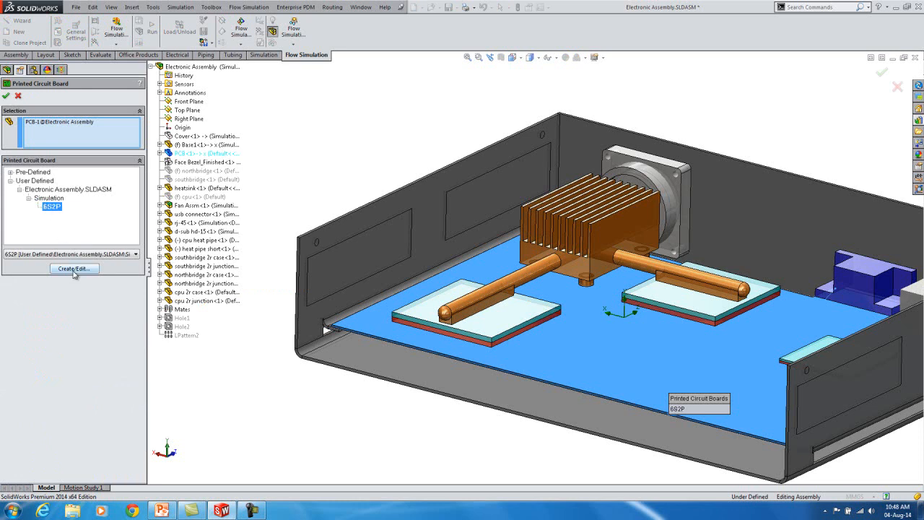
left_click(74, 268)
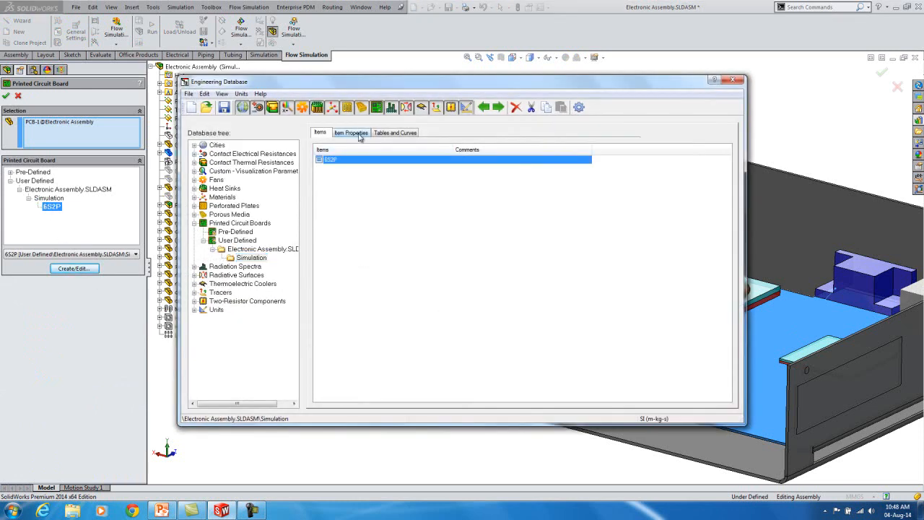
left_click(351, 133)
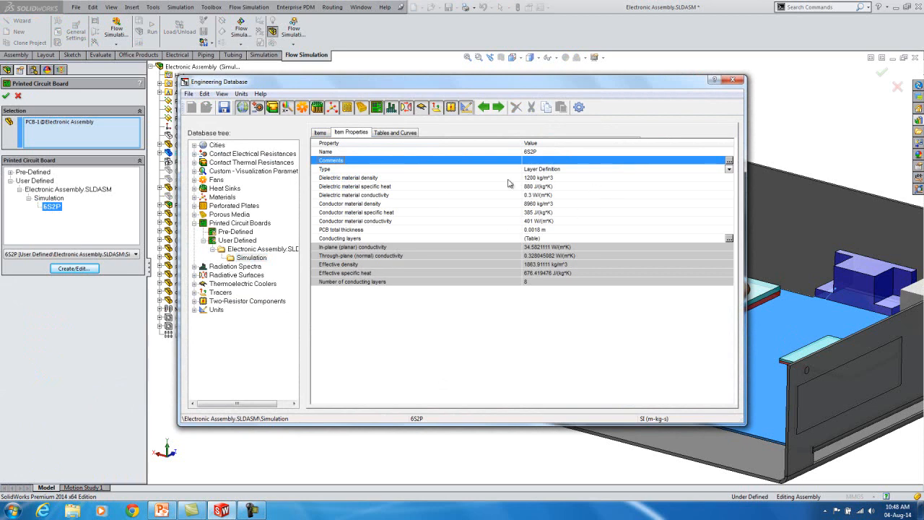
mouse_move(349, 182)
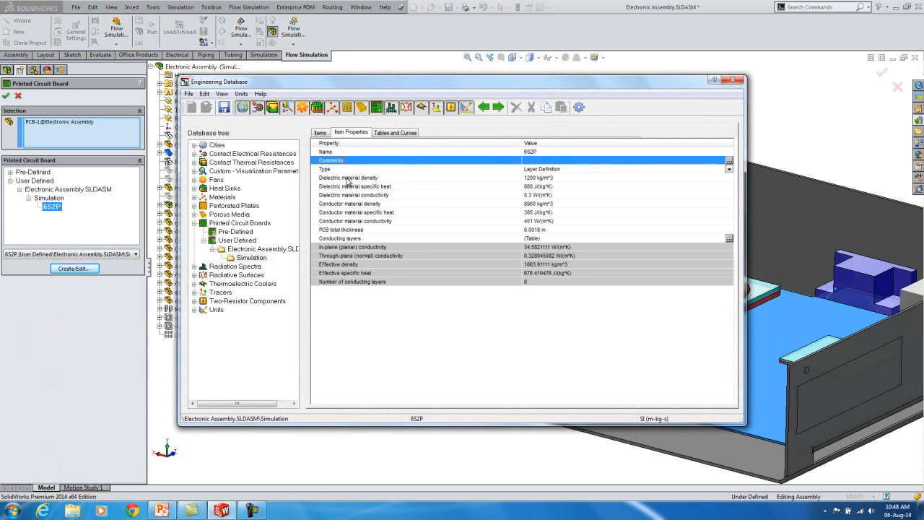
mouse_move(403, 181)
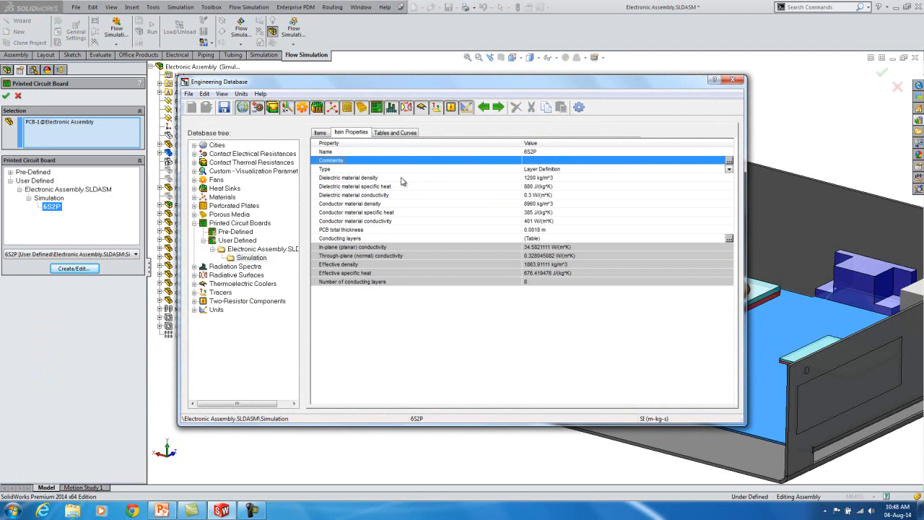
mouse_move(391, 195)
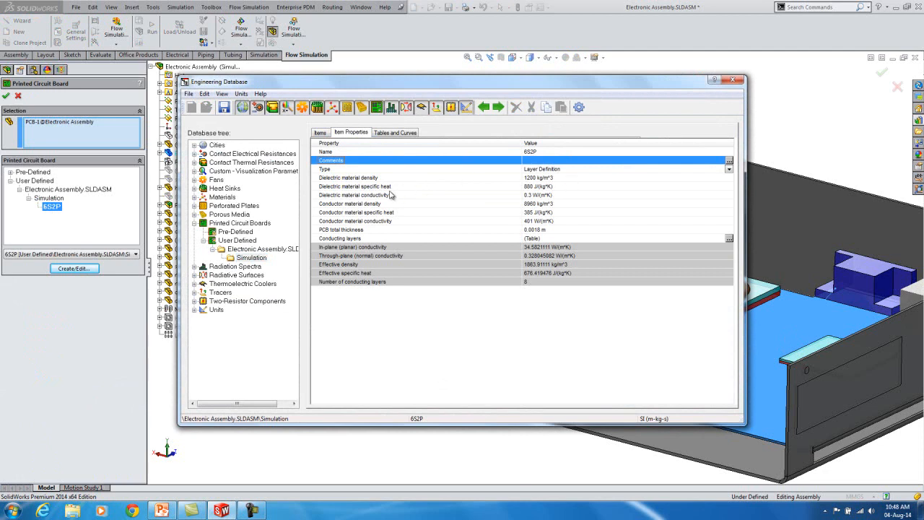
mouse_move(425, 200)
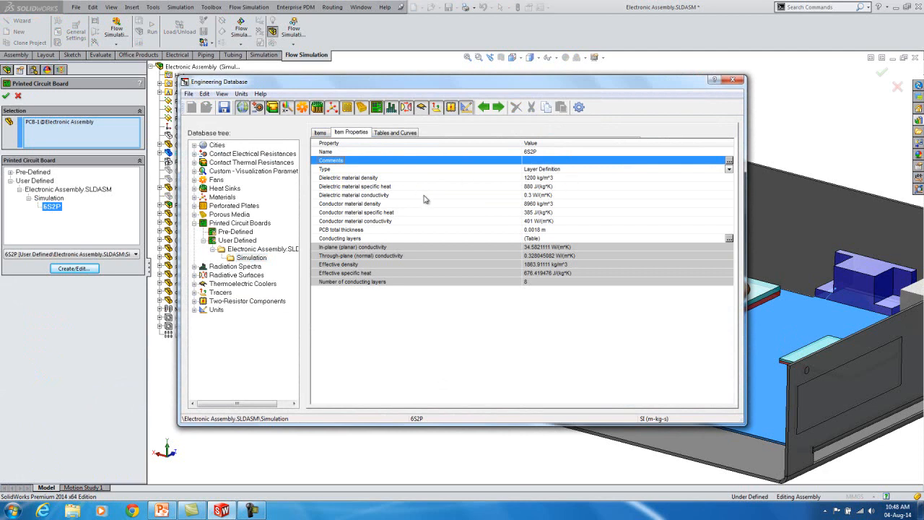
- Point out dielectric and conductor specific heat and conductivity and PCB thickness, then the conducting layer table
left_click(398, 187)
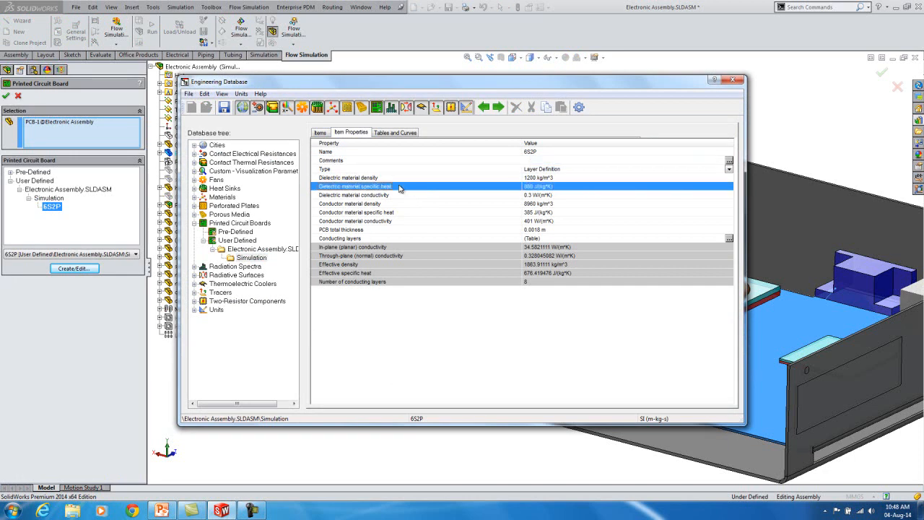
left_click(356, 195)
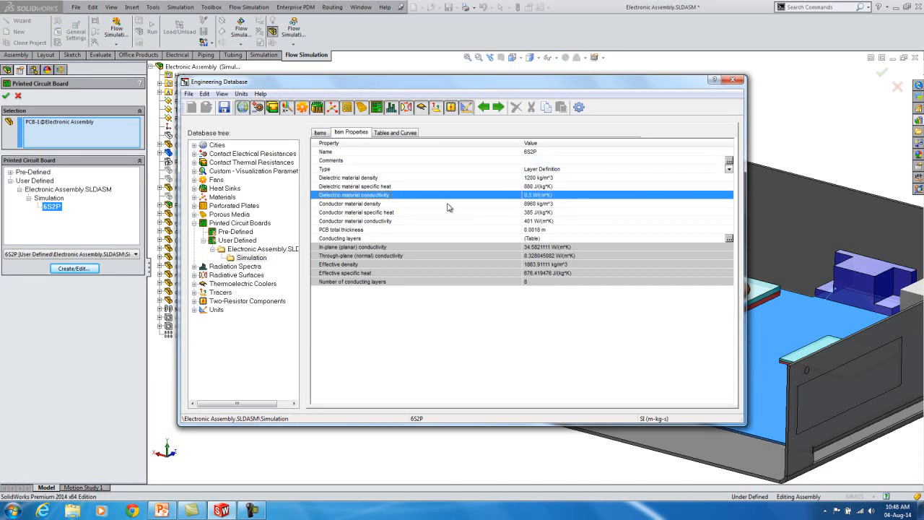
left_click(350, 202)
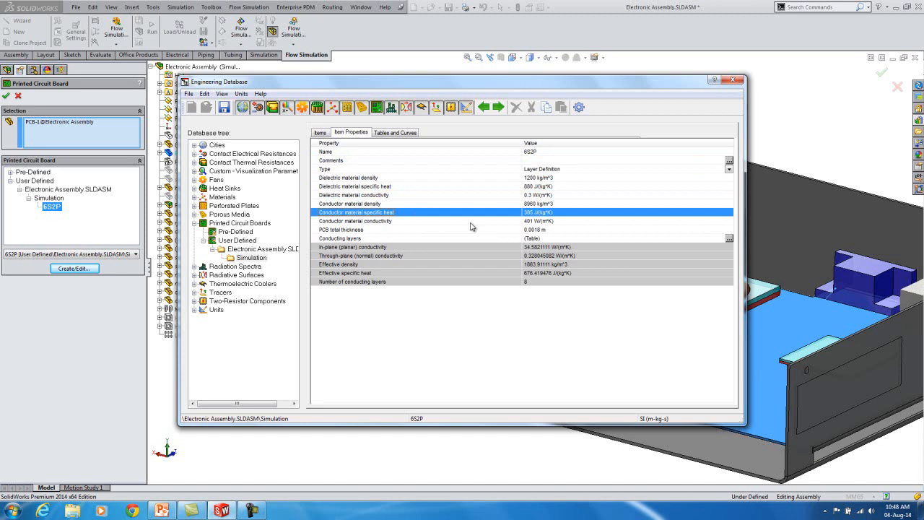
left_click(355, 220)
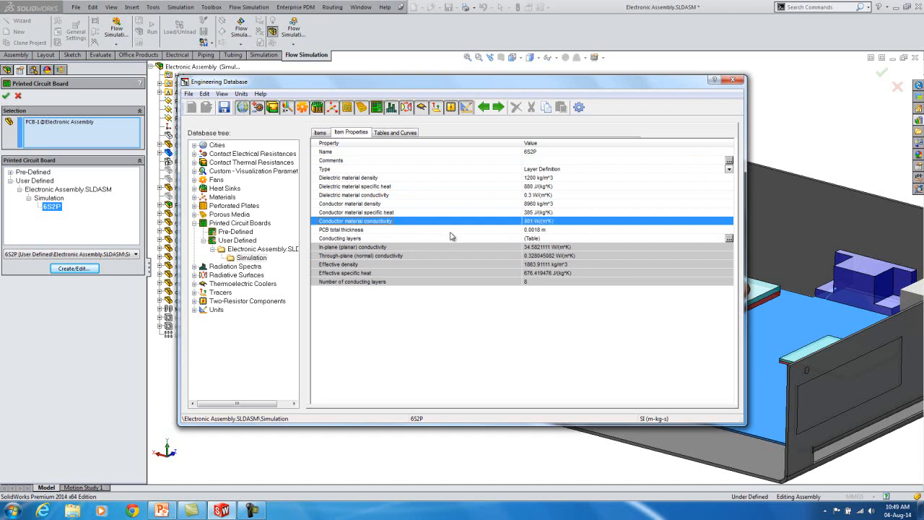
left_click(354, 230)
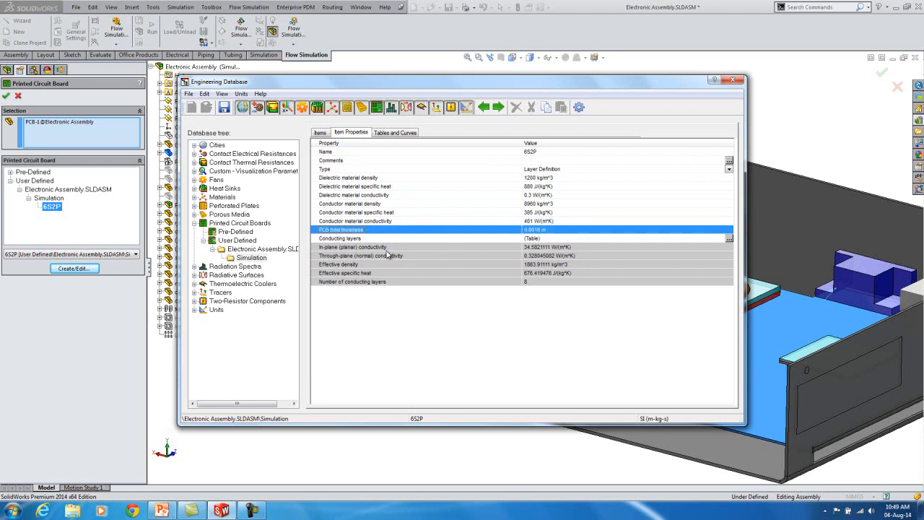
mouse_move(399, 266)
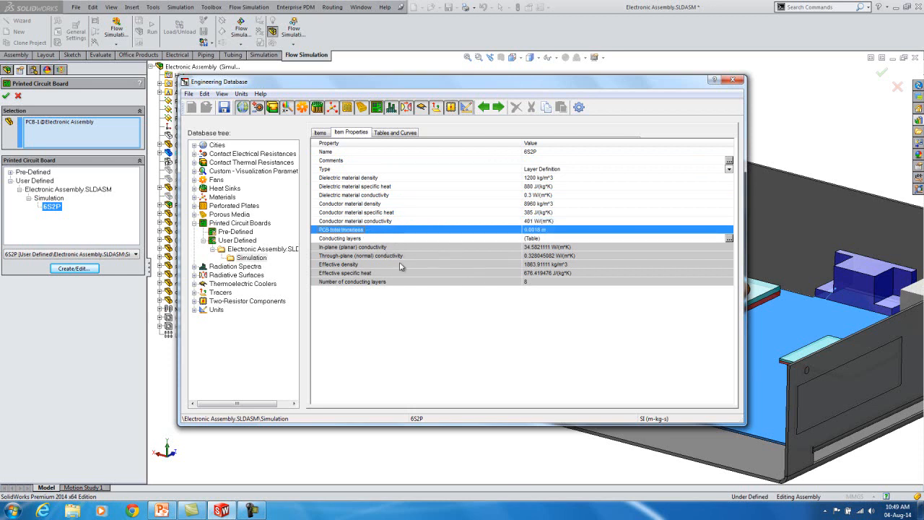
mouse_move(476, 156)
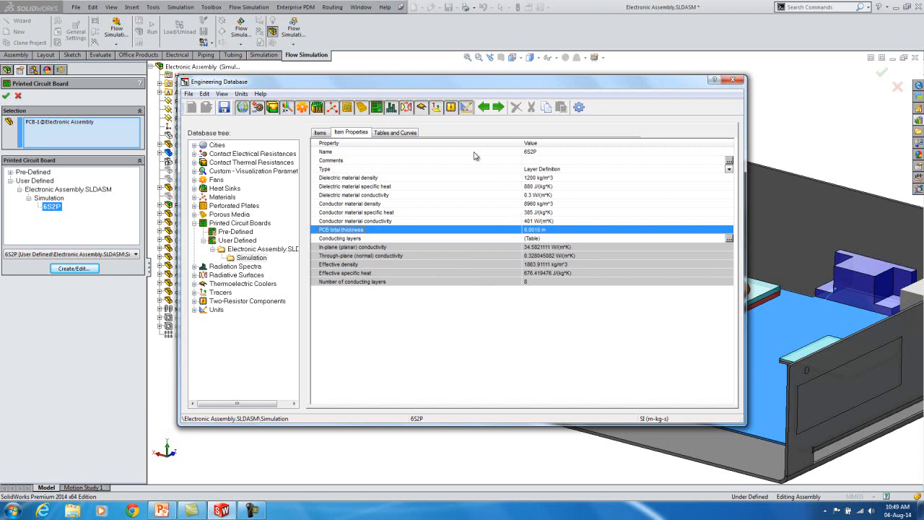
left_click(395, 133)
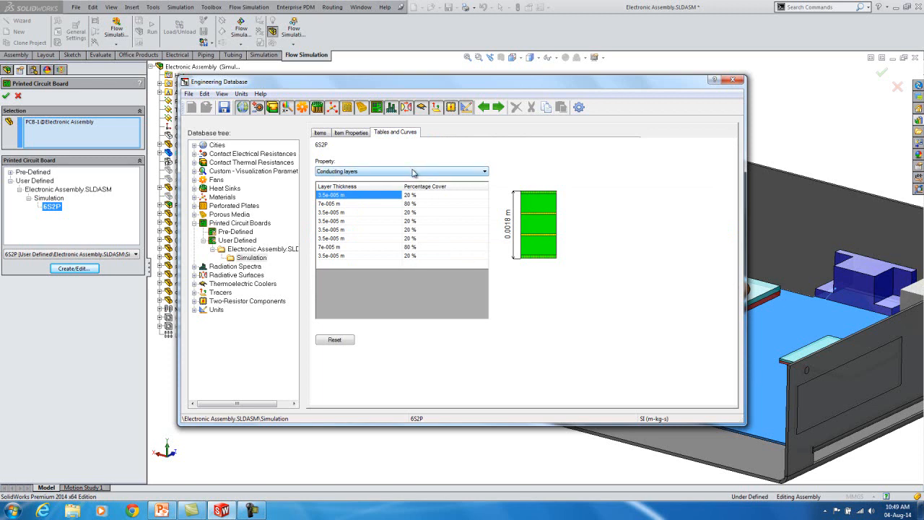
mouse_move(369, 180)
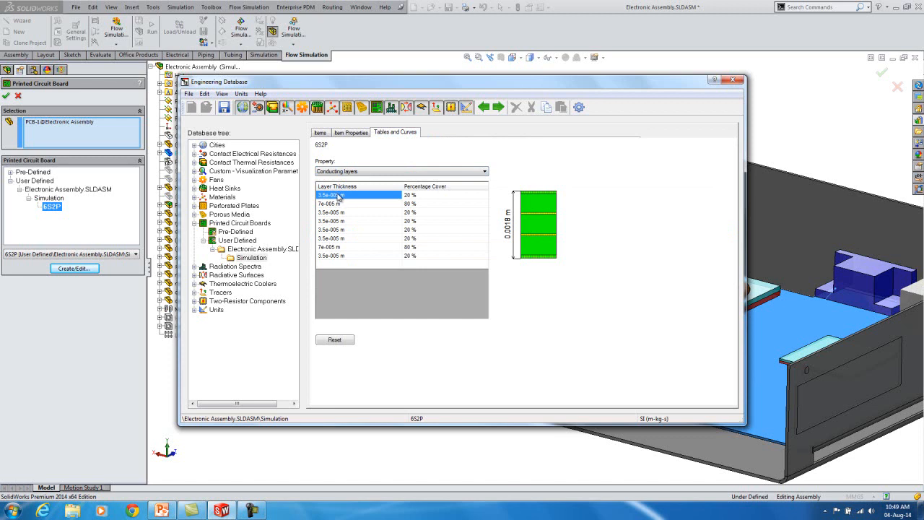
mouse_move(427, 200)
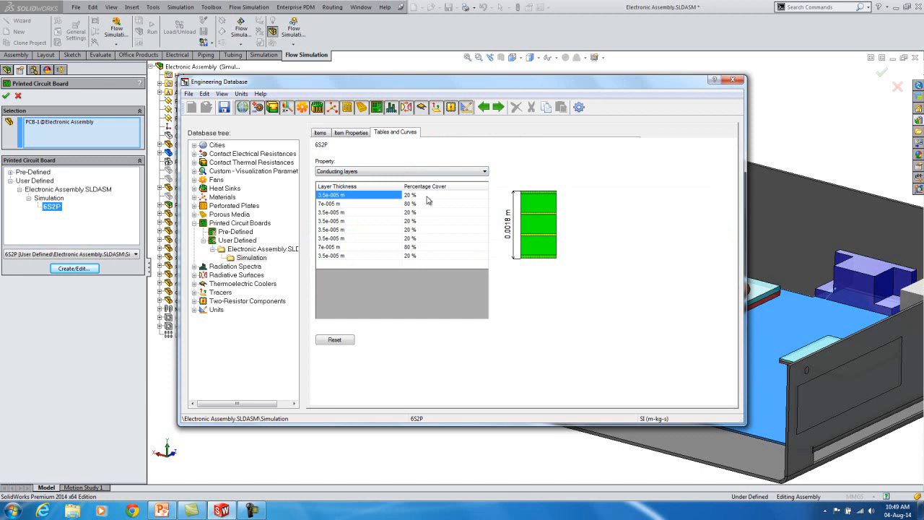
- Inspect the conducting layers table, close the Engineering Database and answer the save prompt
left_click(444, 194)
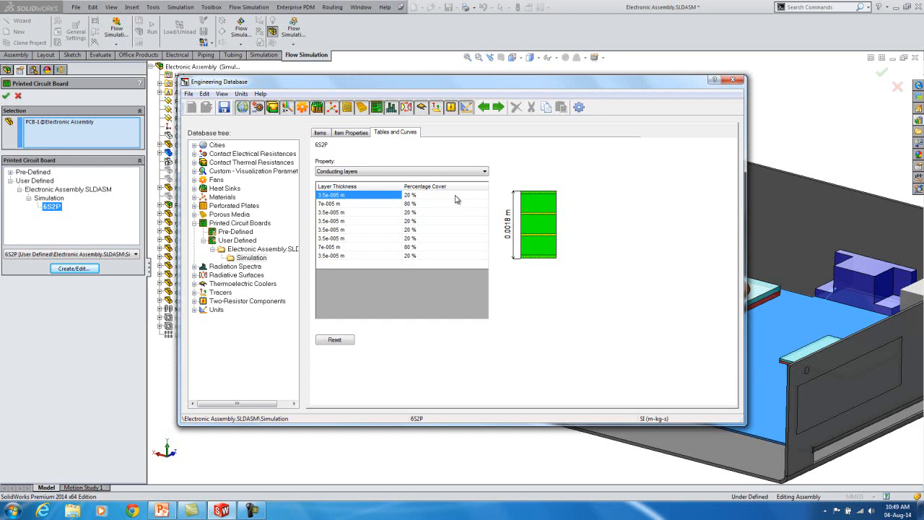
mouse_move(338, 209)
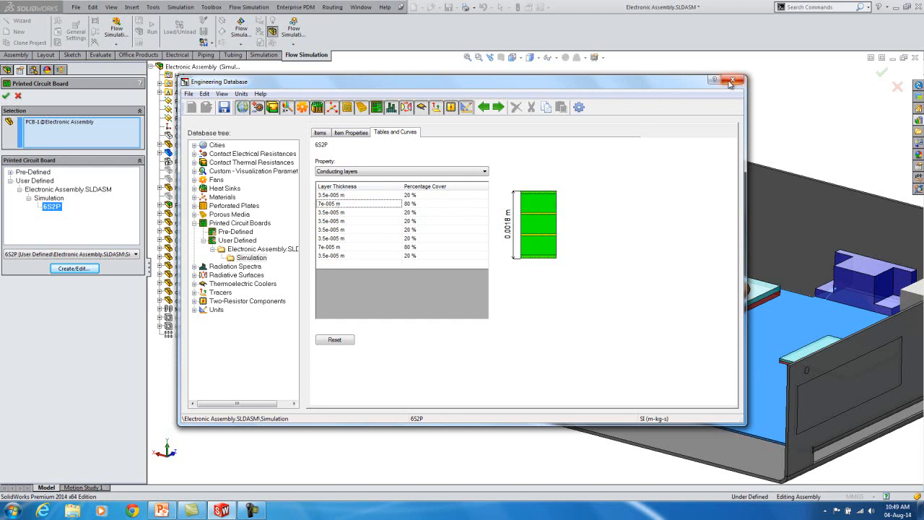
left_click(734, 81)
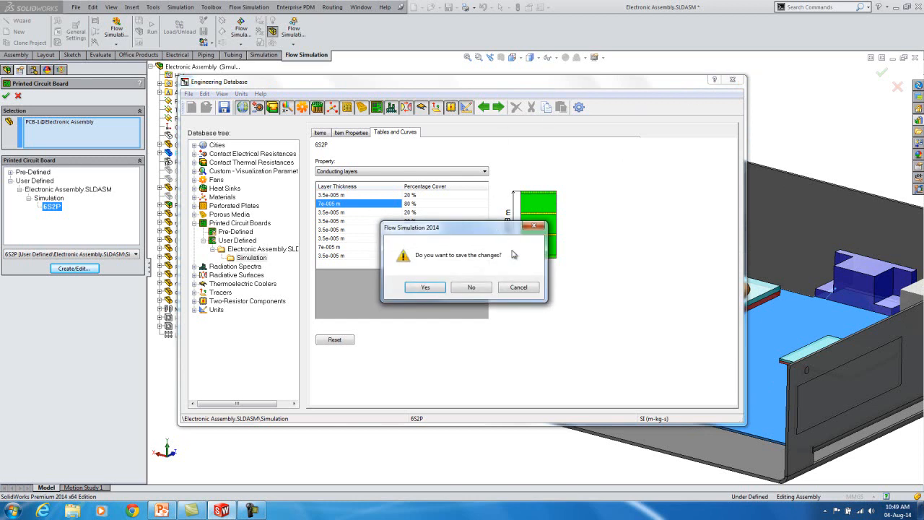
left_click(471, 286)
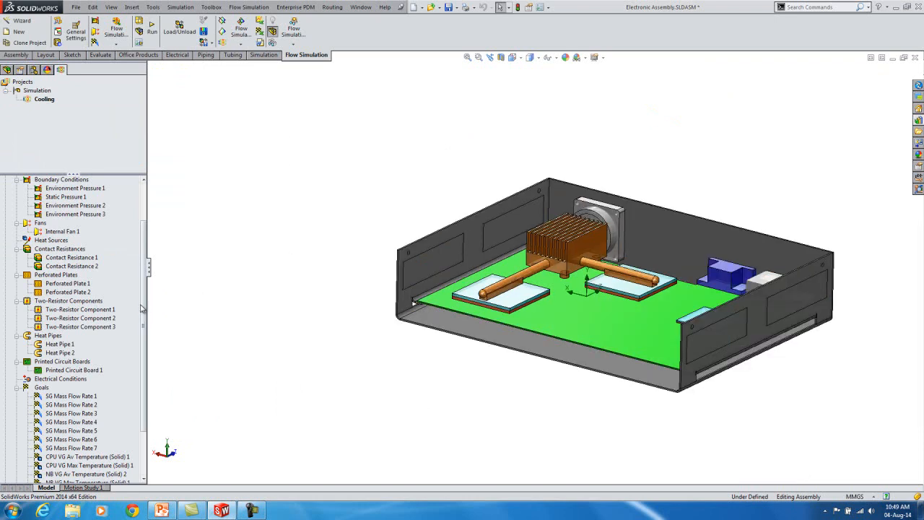
- Load the Cooling project's results and scroll through its cut plots, surface plot, trajectories and goal plots
scroll("down", 3)
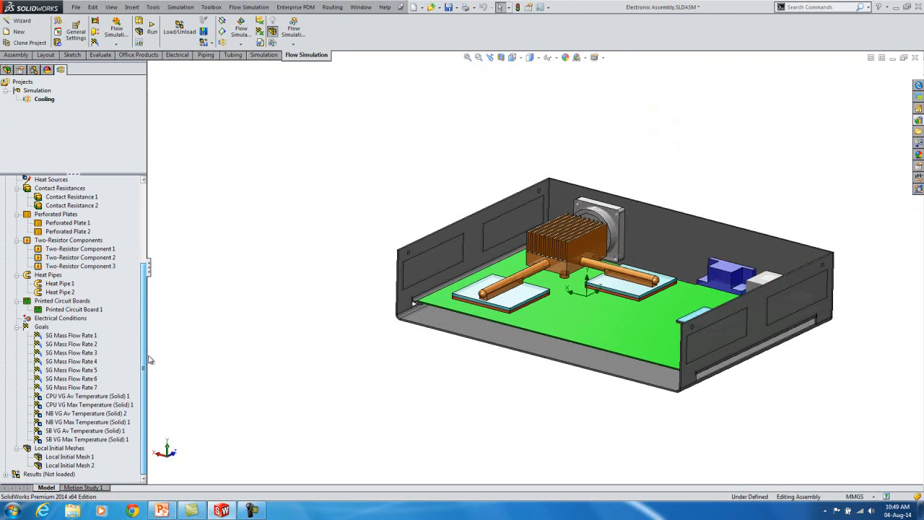
mouse_move(153, 390)
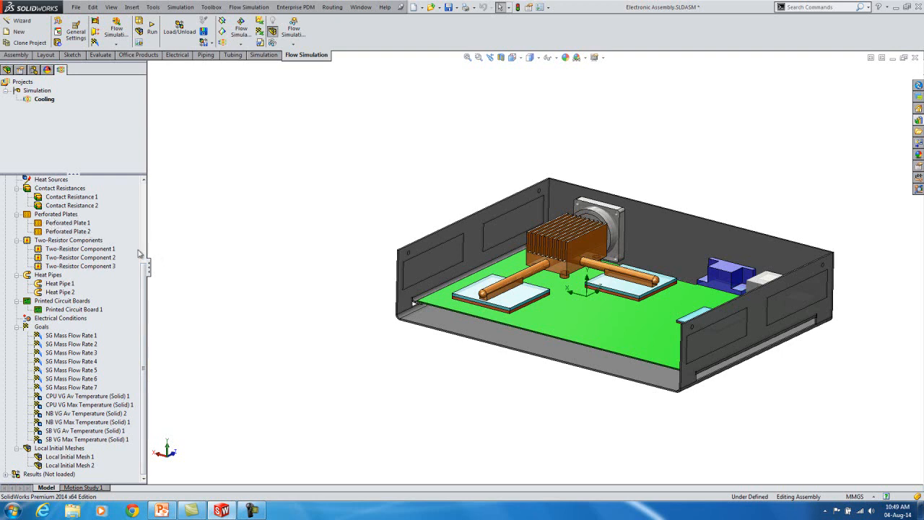
scroll("down", 3)
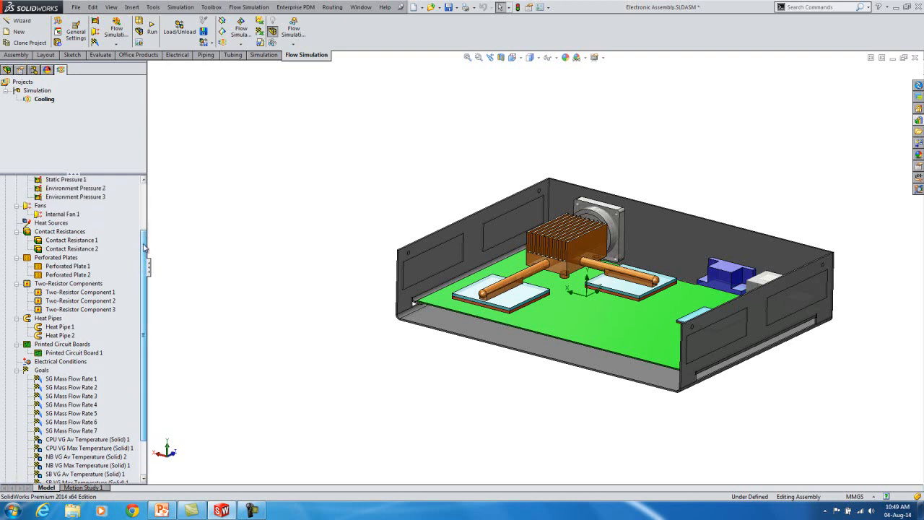
scroll("down", 3)
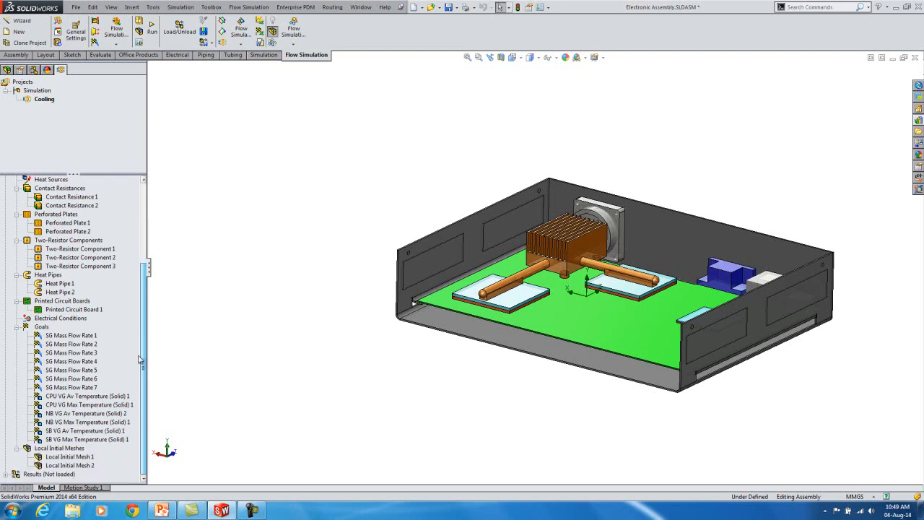
right_click(18, 474)
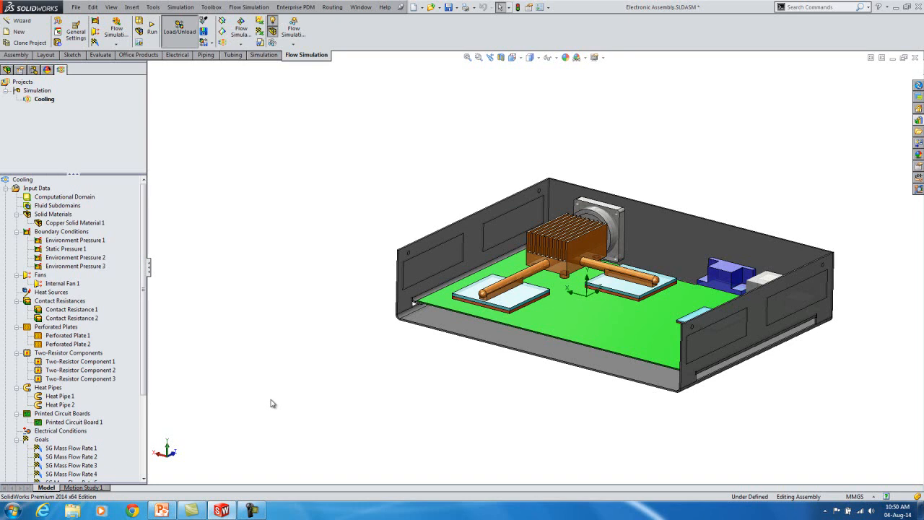
scroll("down", 3)
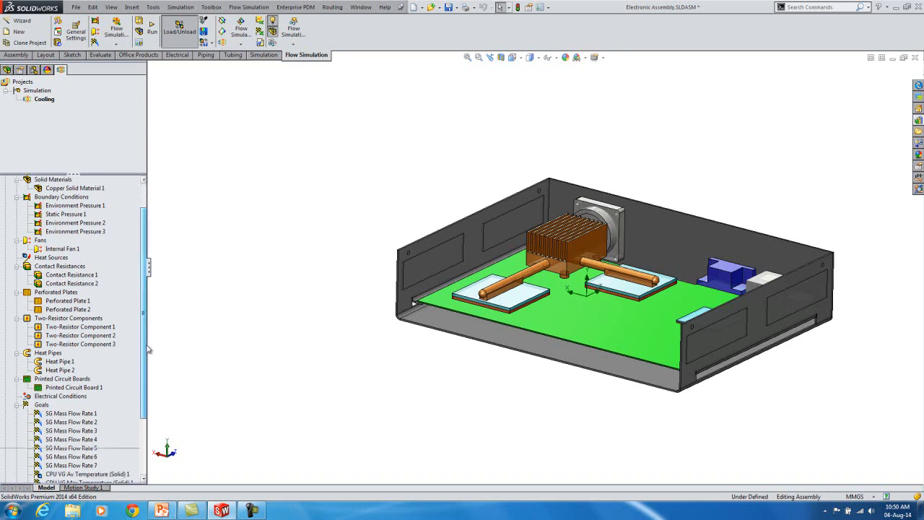
scroll("down", 3)
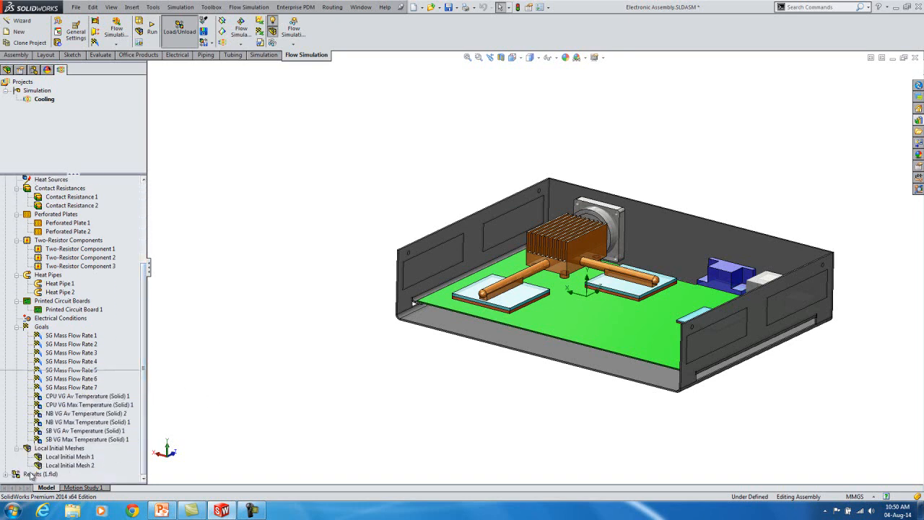
scroll("down", 3)
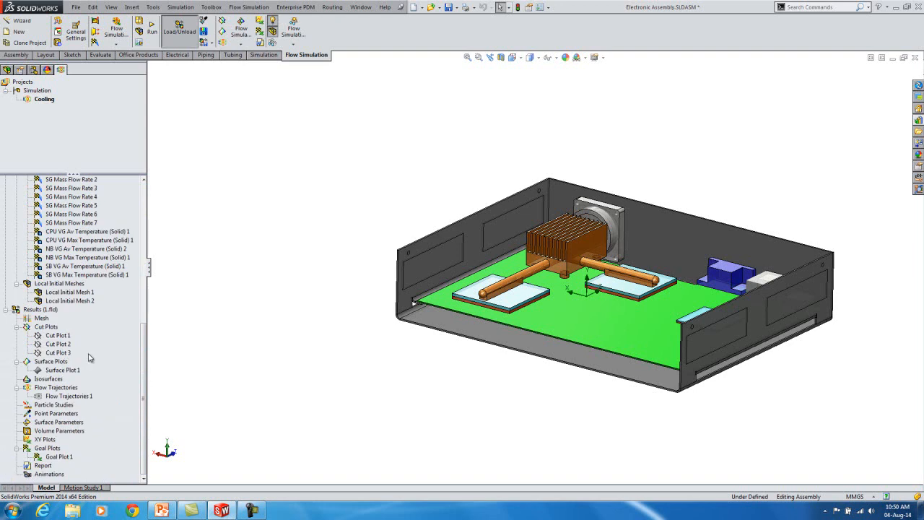
right_click(57, 335)
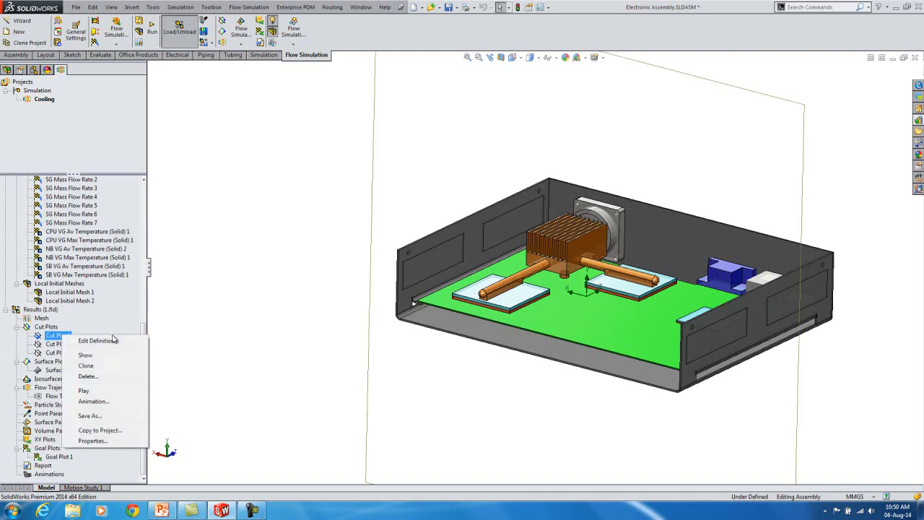
left_click(85, 355)
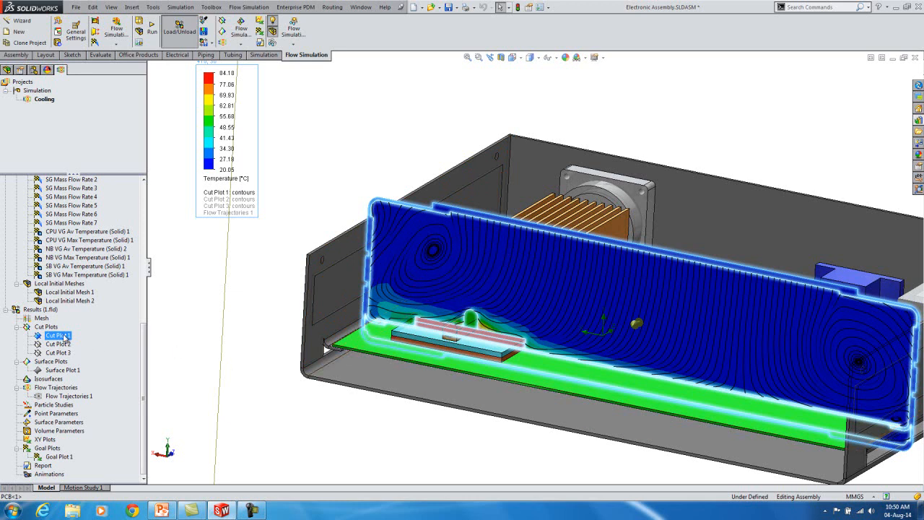
right_click(57, 335)
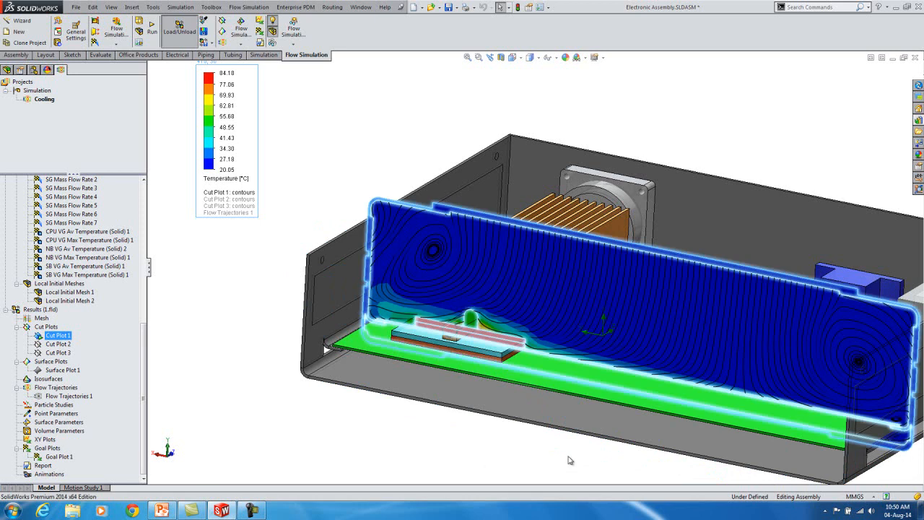
right_click(57, 335)
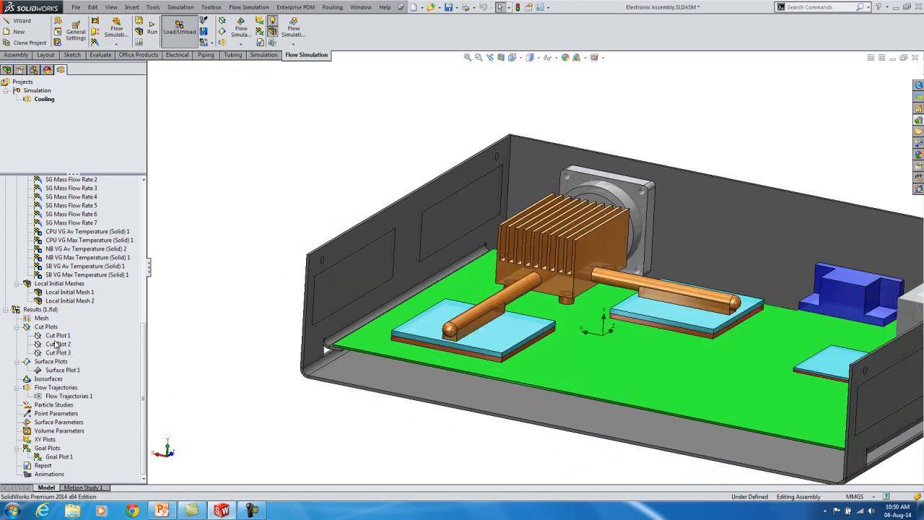
- Show Cut Plot 2's temperature contours briefly, then hide them again
right_click(57, 343)
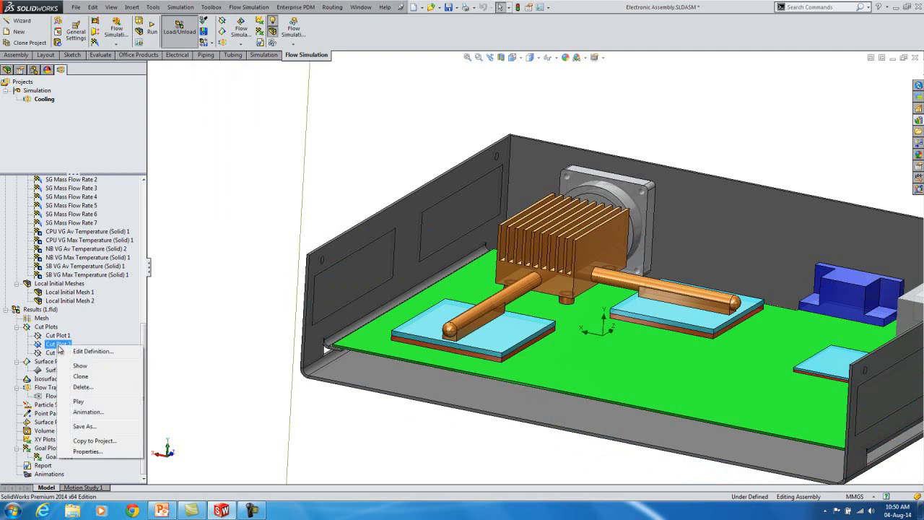
left_click(79, 364)
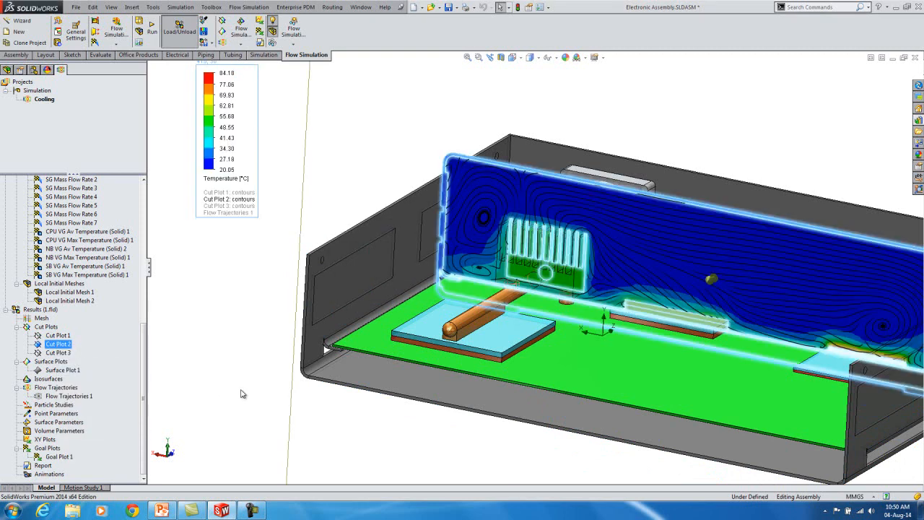
right_click(57, 335)
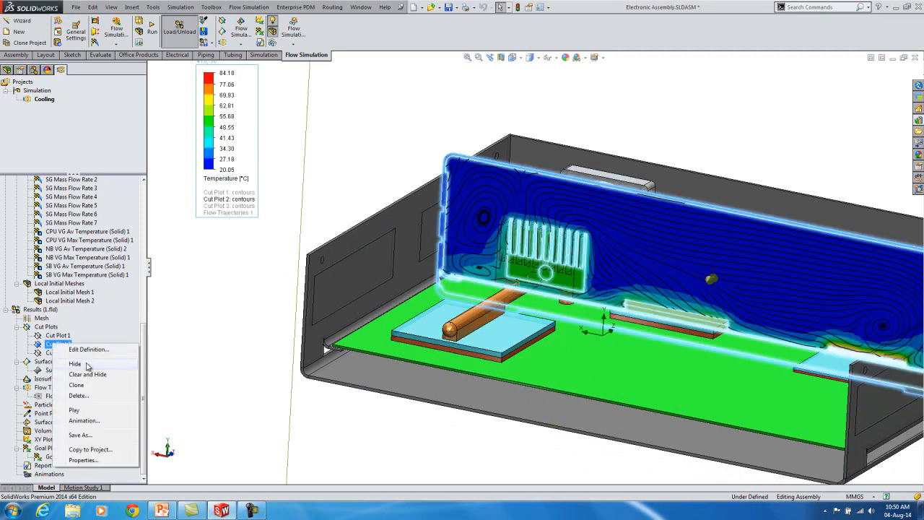
left_click(75, 364)
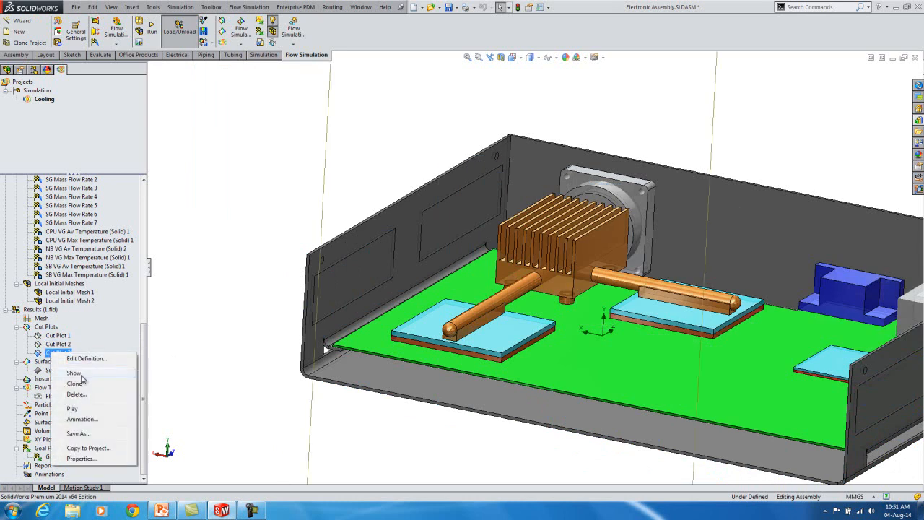
- Show Cut Plot 3's temperature contours through the heat sink area of the enclosure
left_click(73, 372)
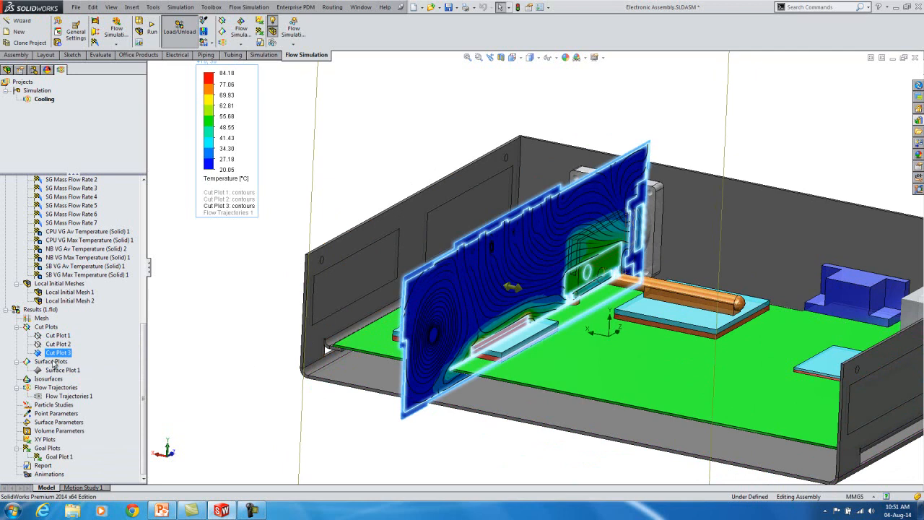
right_click(57, 352)
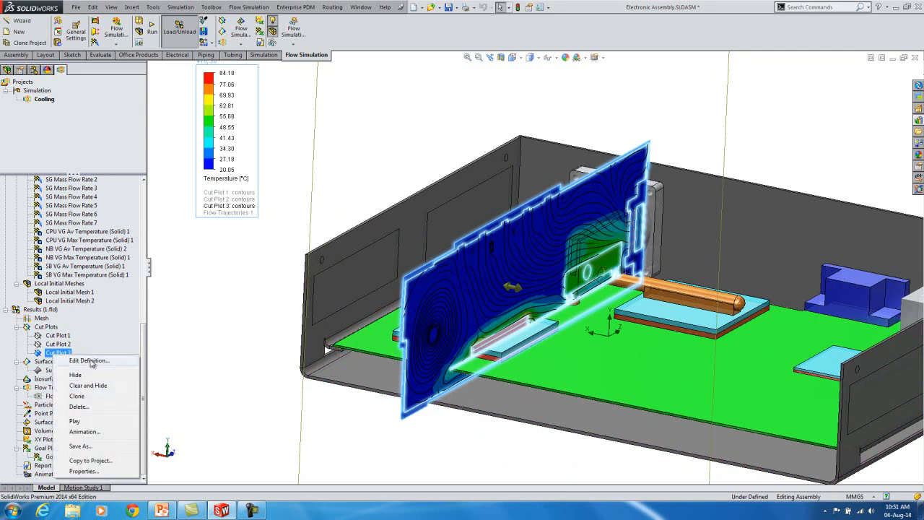
mouse_move(79, 421)
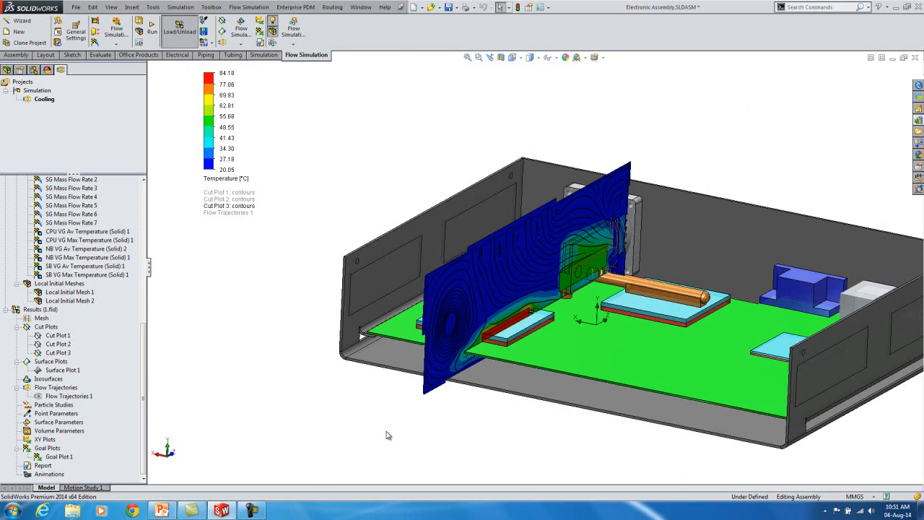
mouse_move(138, 178)
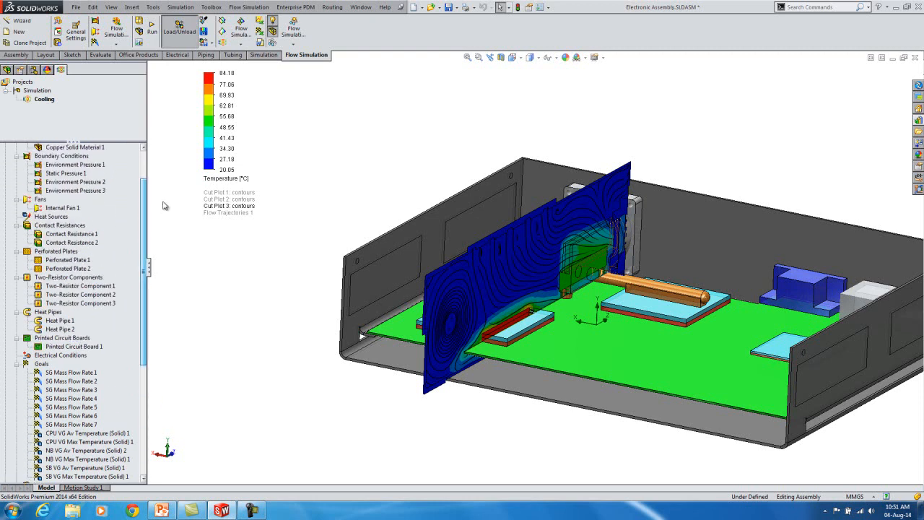
scroll("down", 3)
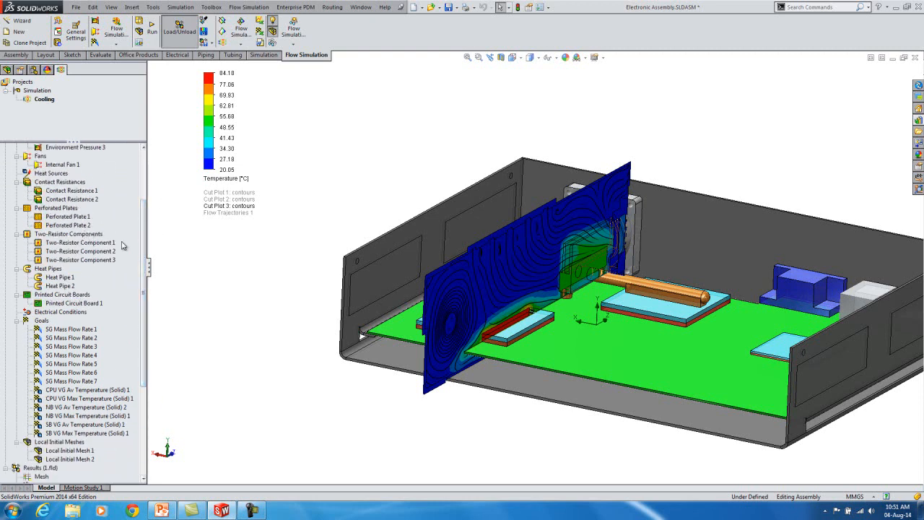